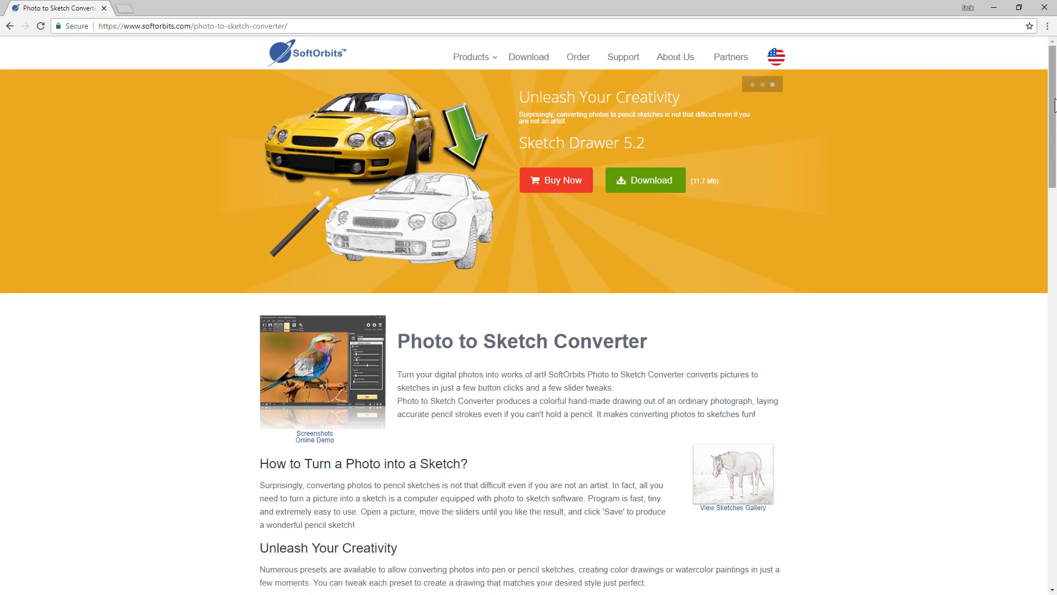
- Scroll down the SoftOrbits Photo to Sketch Converter product page in Chrome
scroll(down, 3)
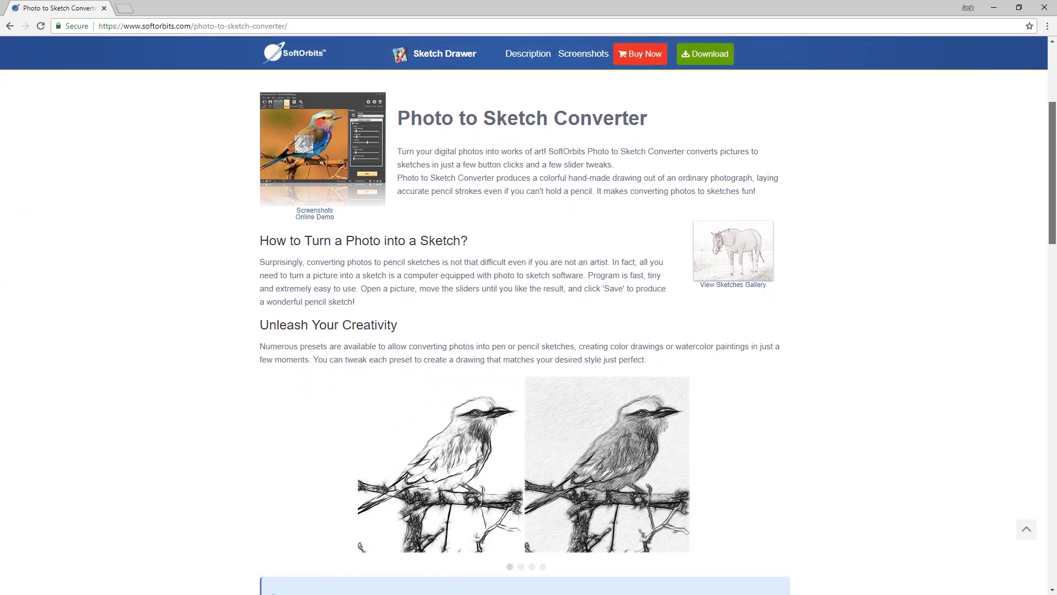
scroll(down, 3)
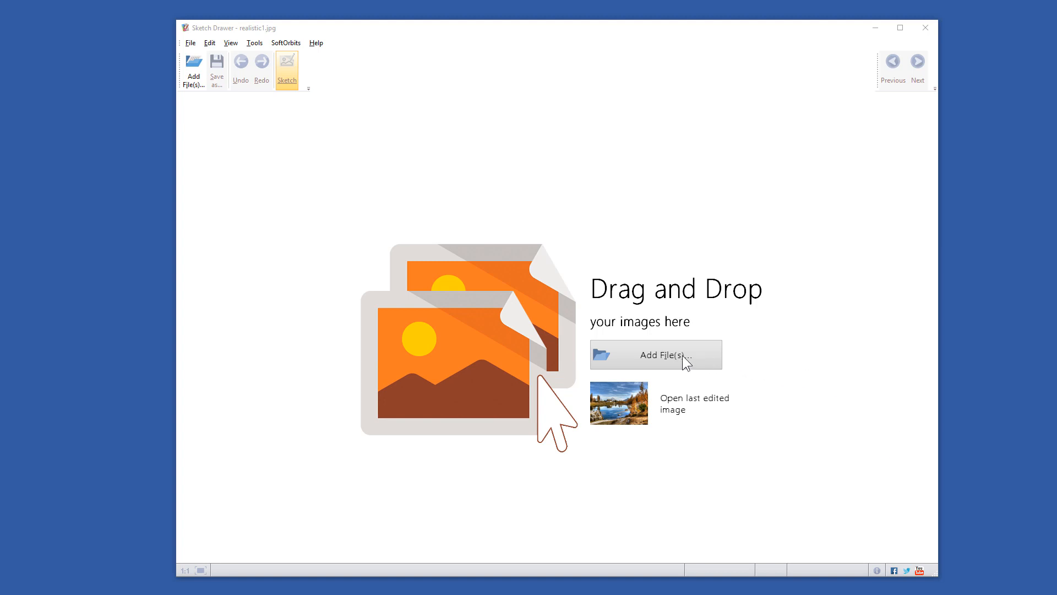
- Load the lake landscape photo realistic1.jpg through Add File(s)
click(655, 354)
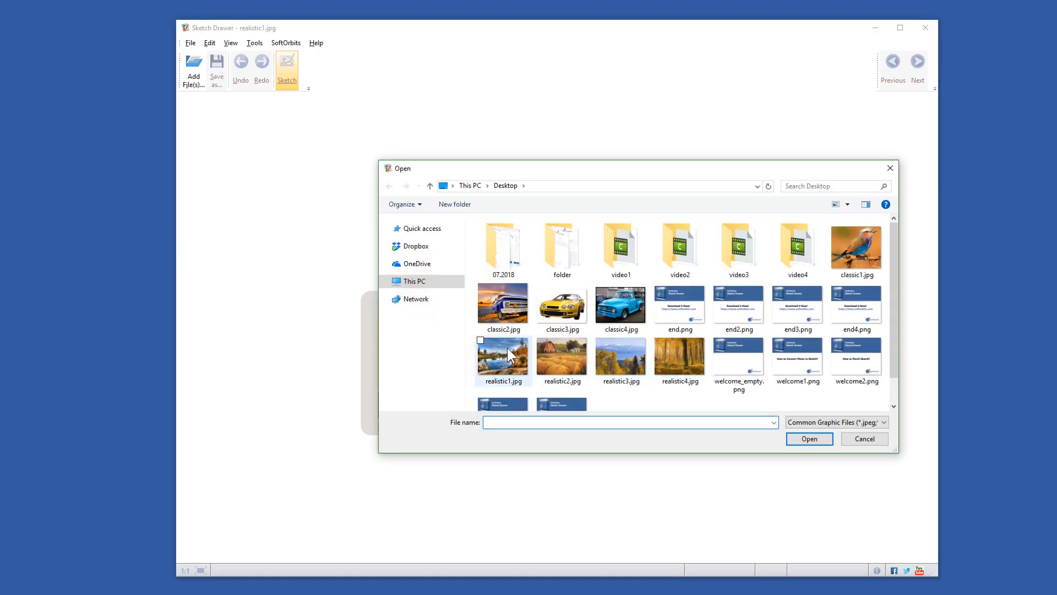
click(809, 438)
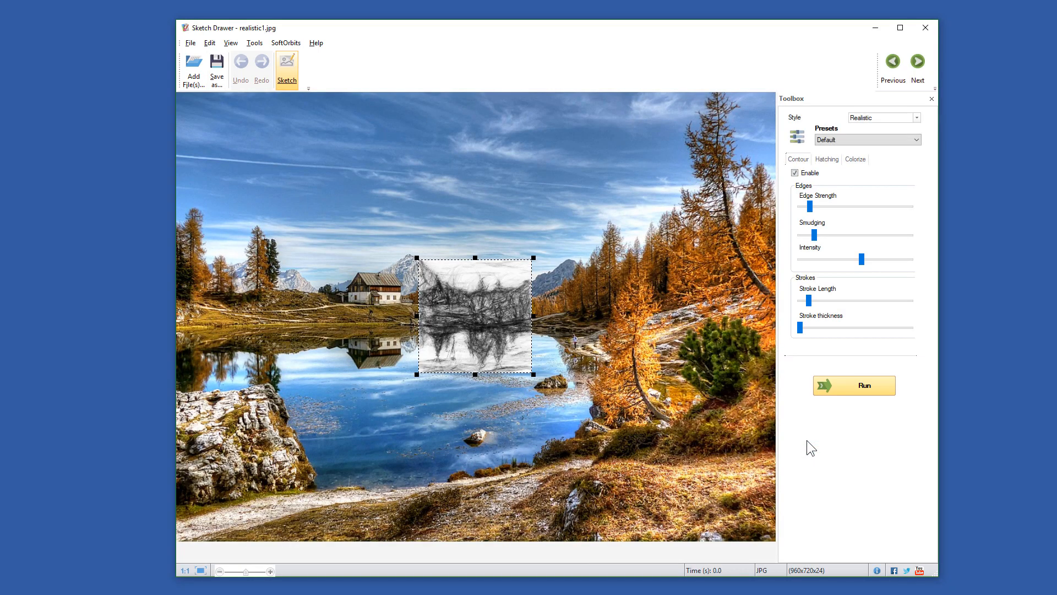
mouse_move(817, 108)
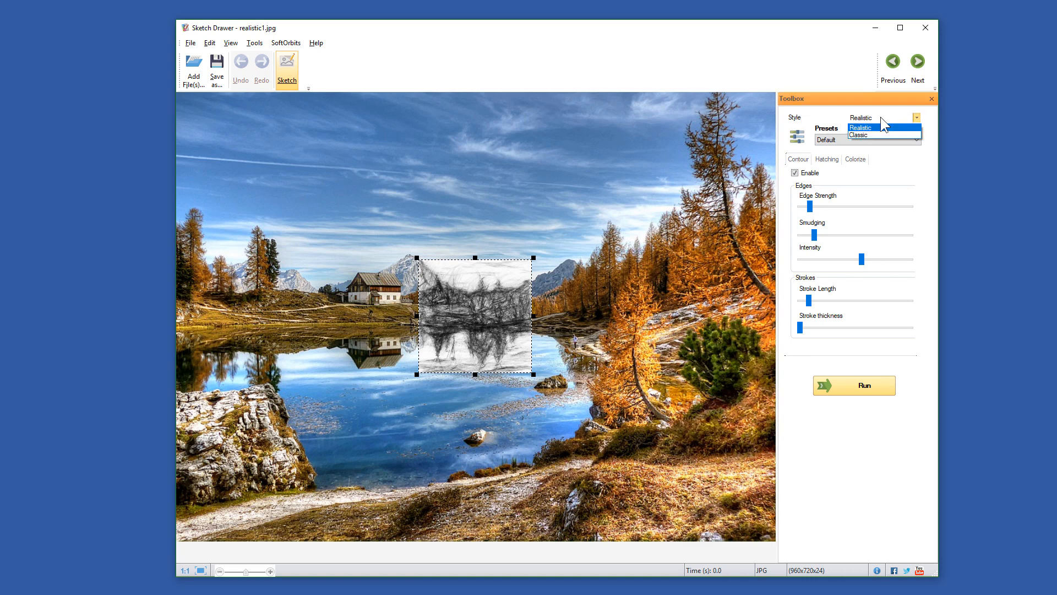
mouse_move(881, 135)
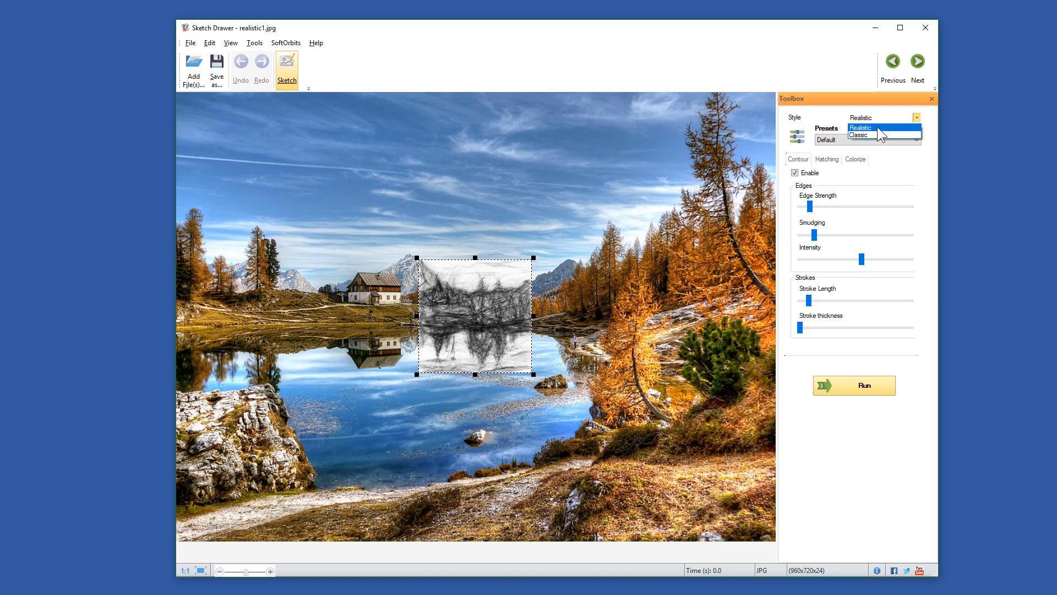
- Pick Realistic from the Toolbox Style dropdown for the lake photo
click(862, 127)
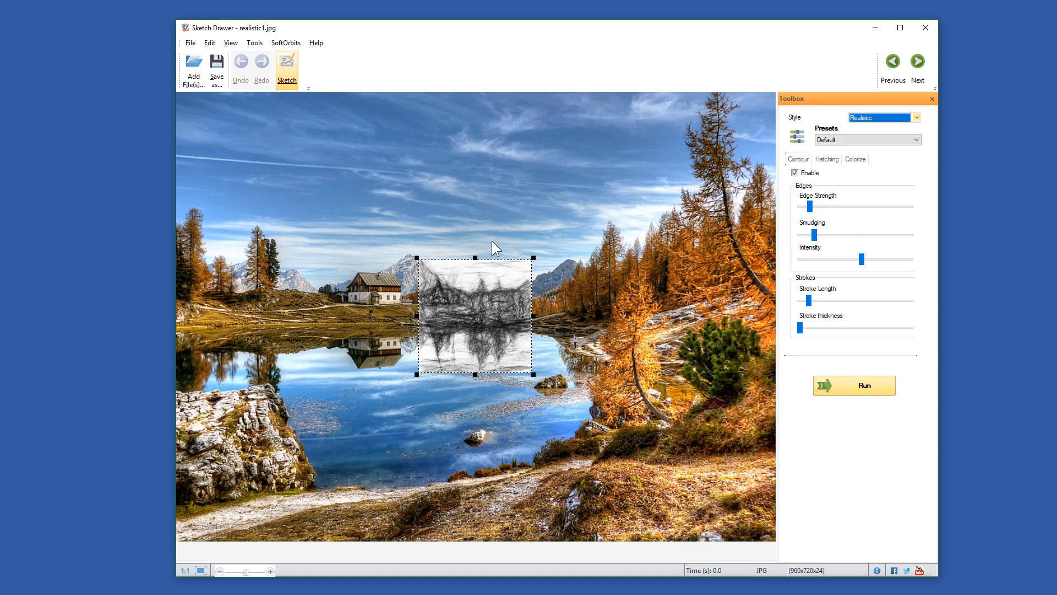
mouse_move(470, 206)
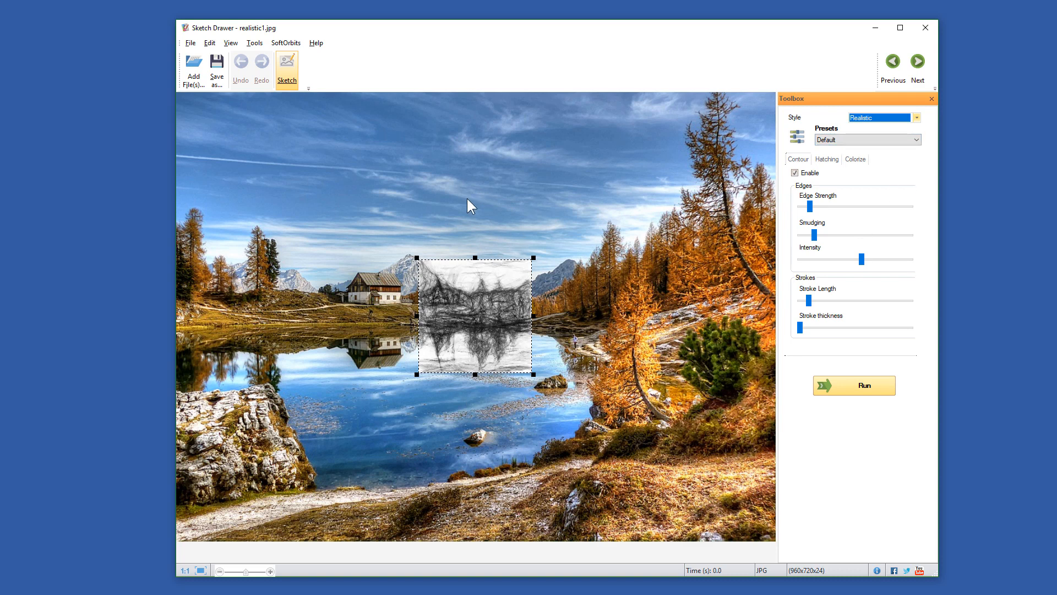
mouse_move(923, 169)
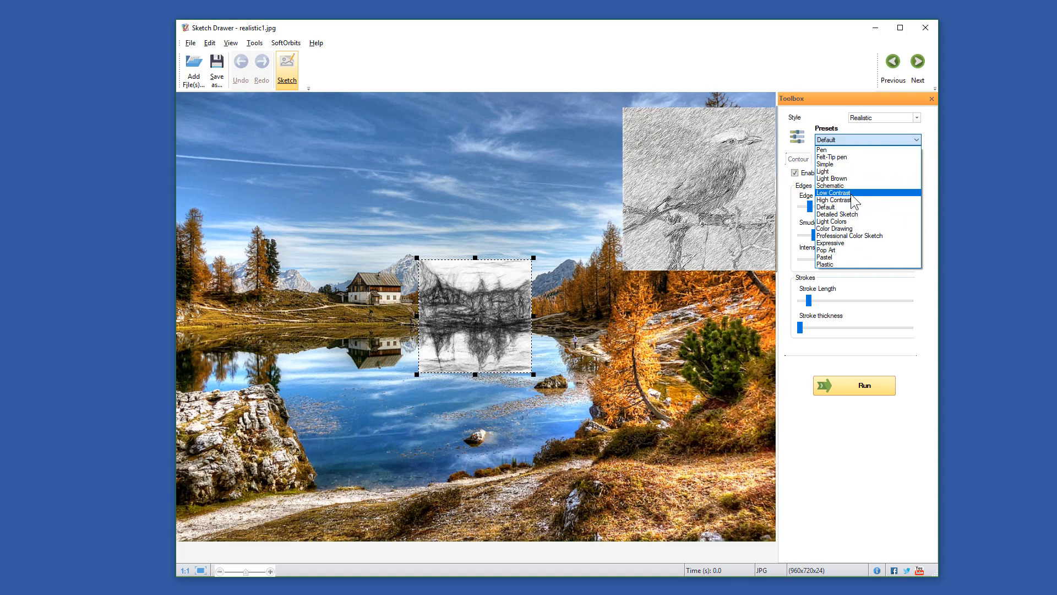
- Try the Schematic preset, then settle on the Expressive preset
click(836, 186)
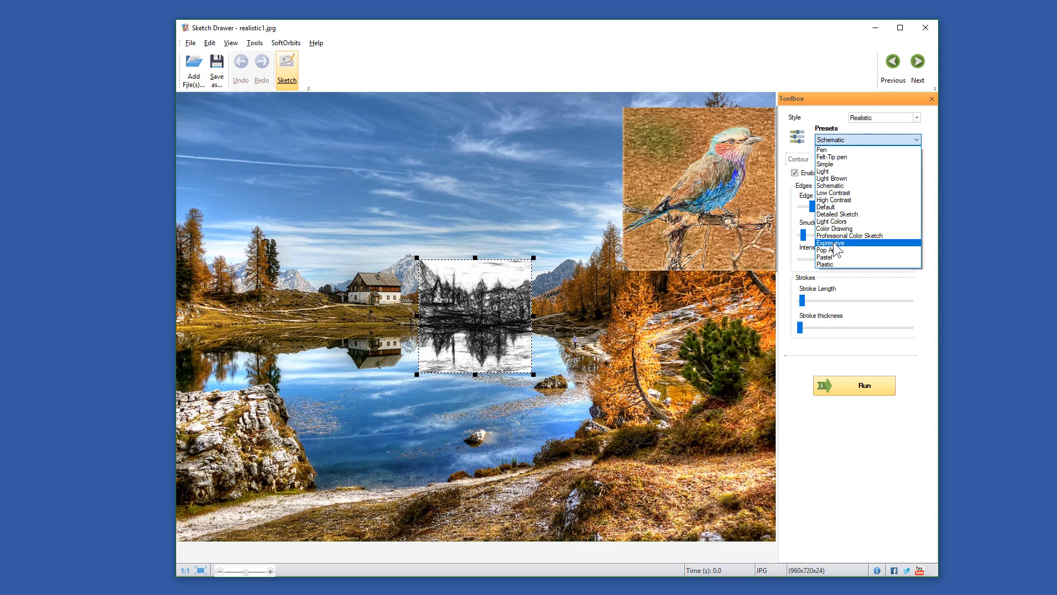
click(831, 243)
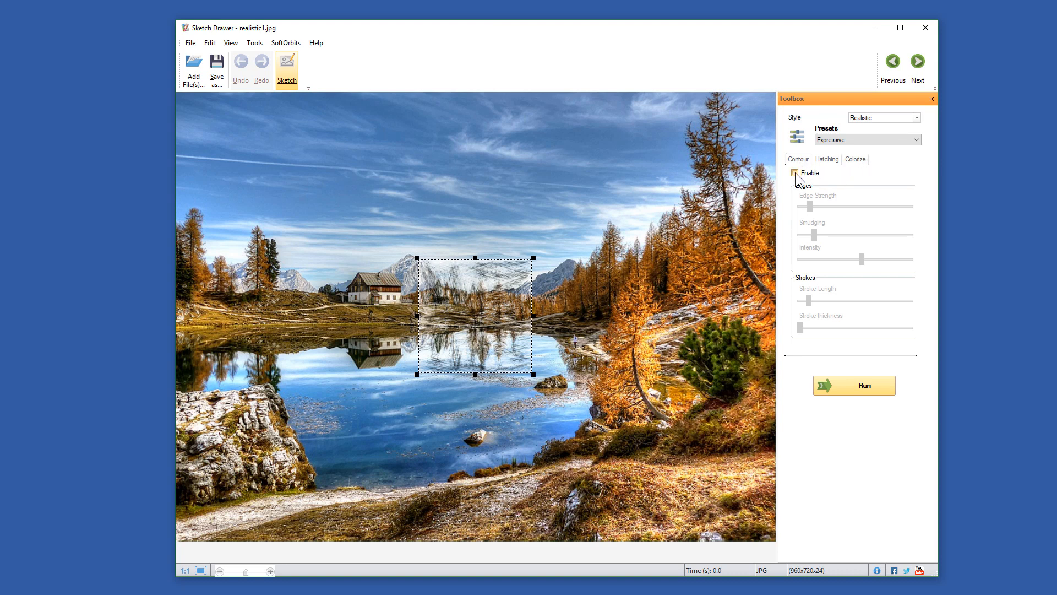
- Re-enable contour edges and raise their edge strength and smudging
click(794, 172)
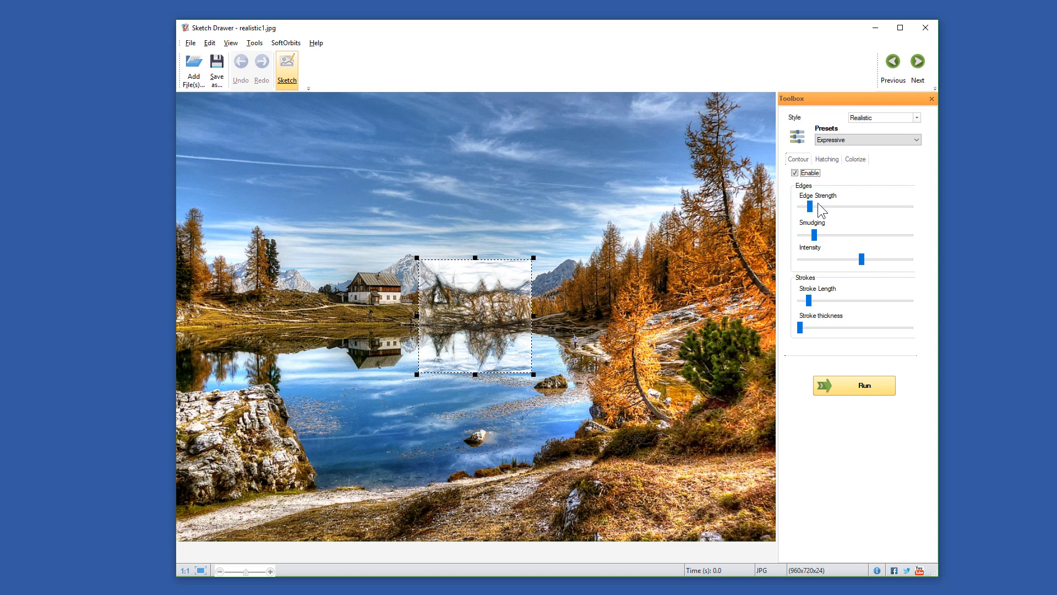
drag(801, 206, 824, 205)
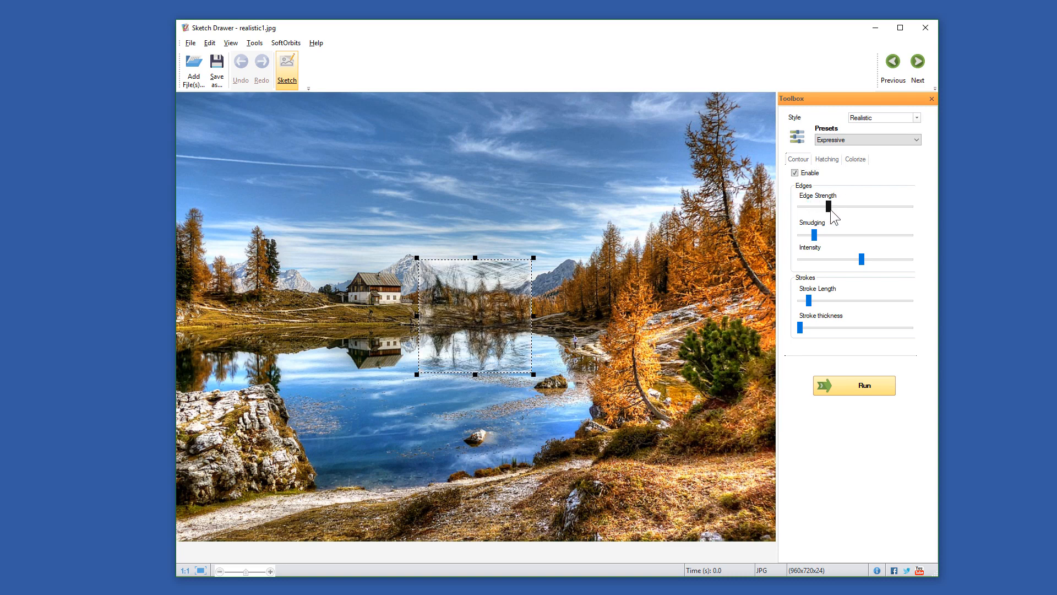
drag(814, 206, 830, 207)
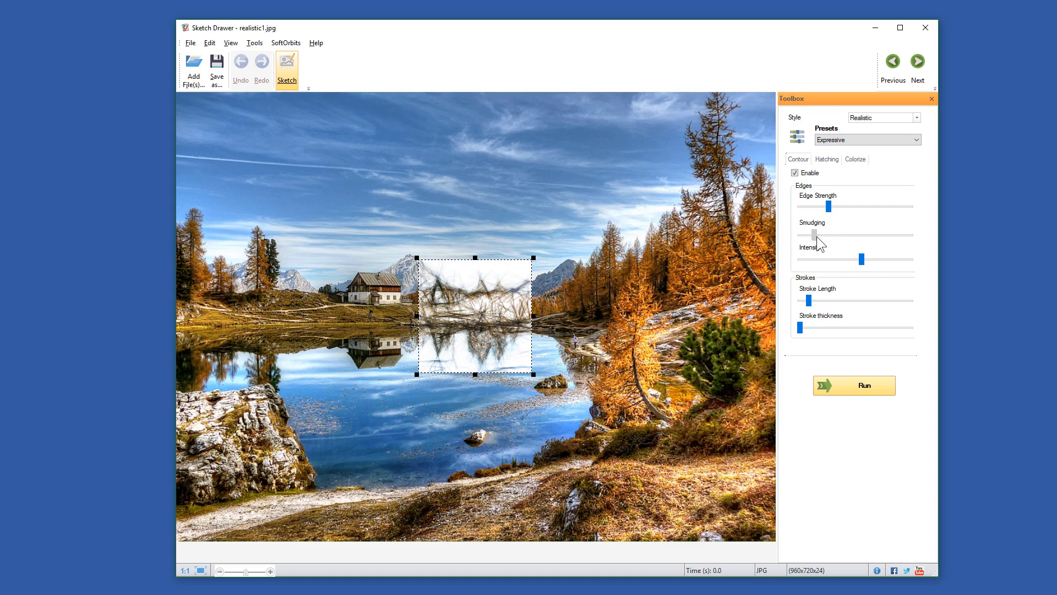
drag(815, 233, 834, 234)
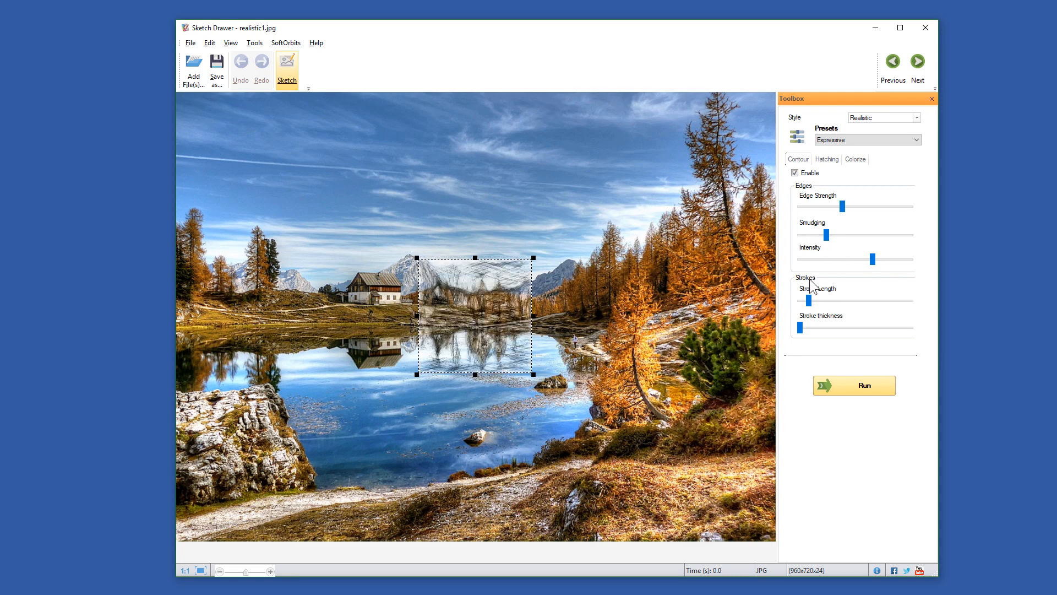
- Lengthen the contour strokes and make them slightly thicker
drag(800, 300, 833, 300)
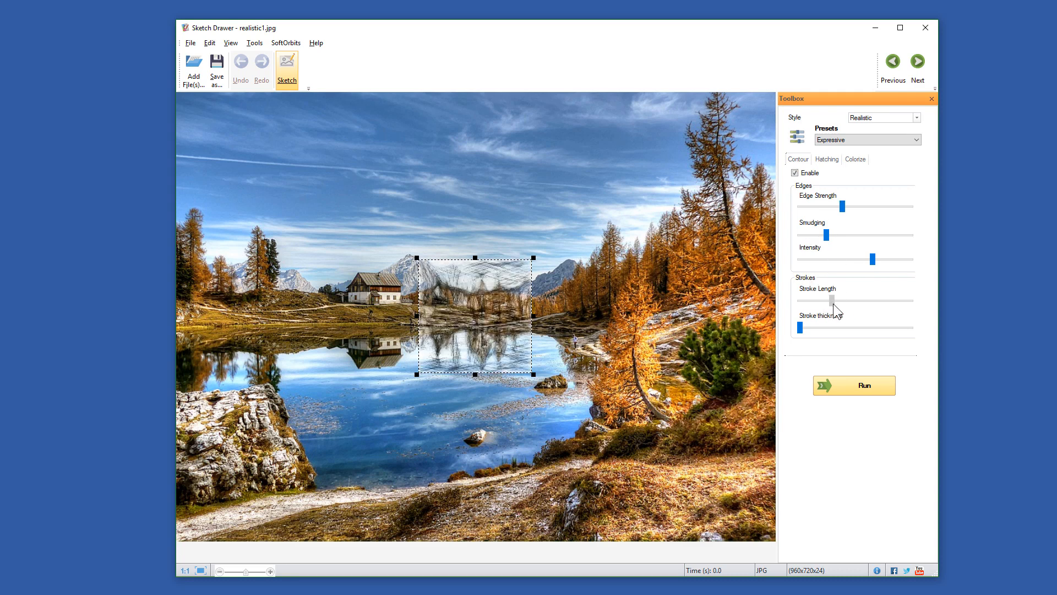
drag(831, 299, 851, 300)
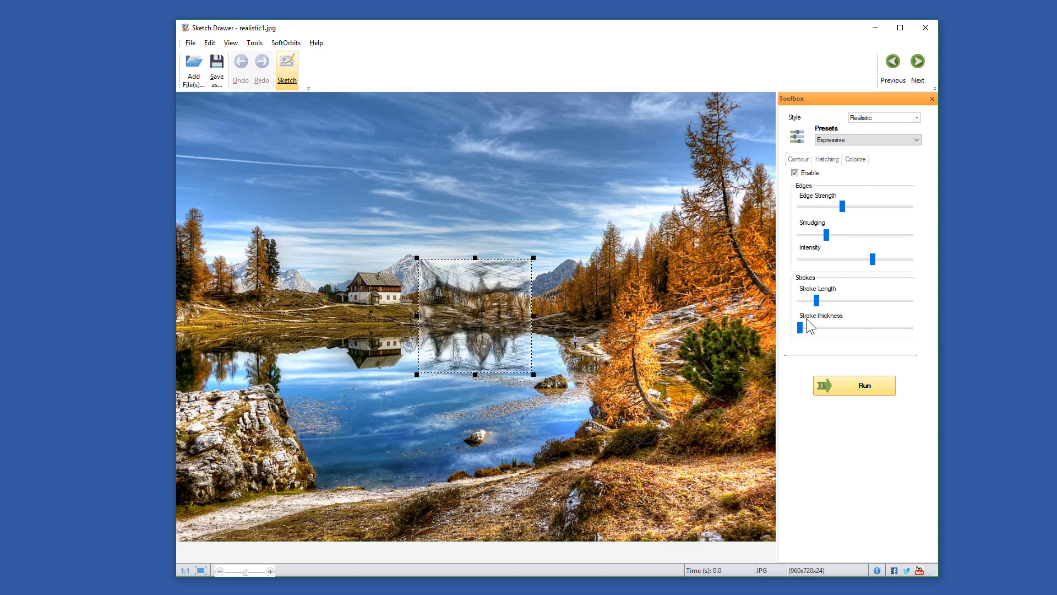
drag(799, 327, 848, 327)
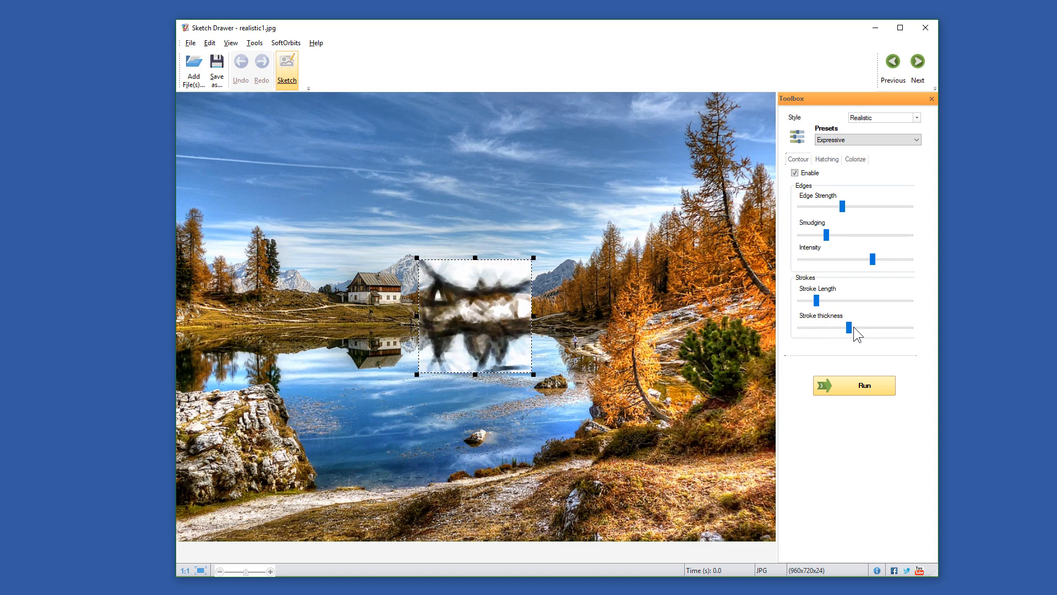
drag(847, 327, 810, 327)
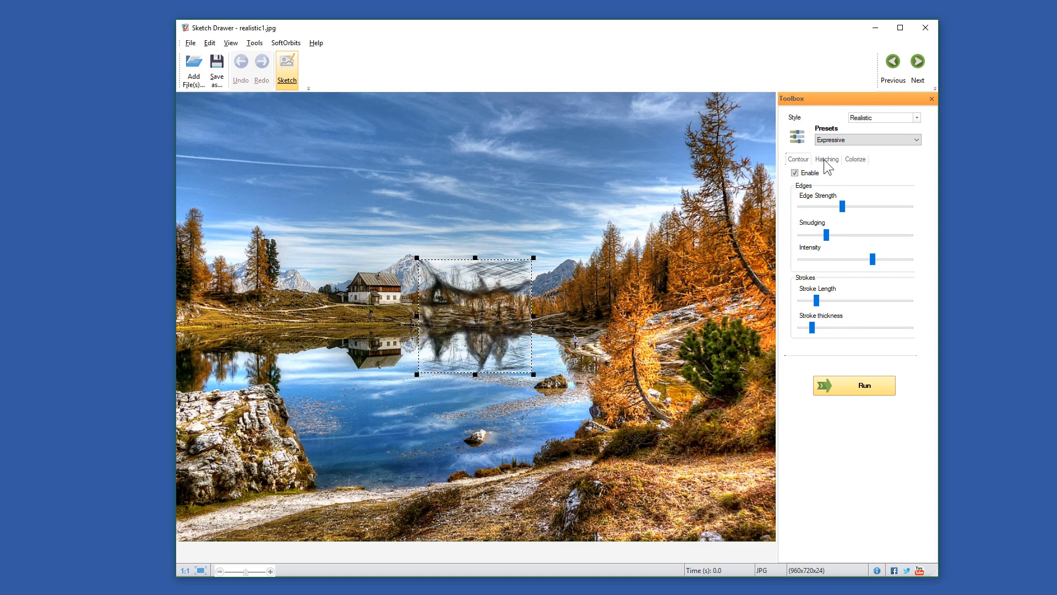
- Set the hatching to single-direction strokes with a Curved stroke type
click(827, 159)
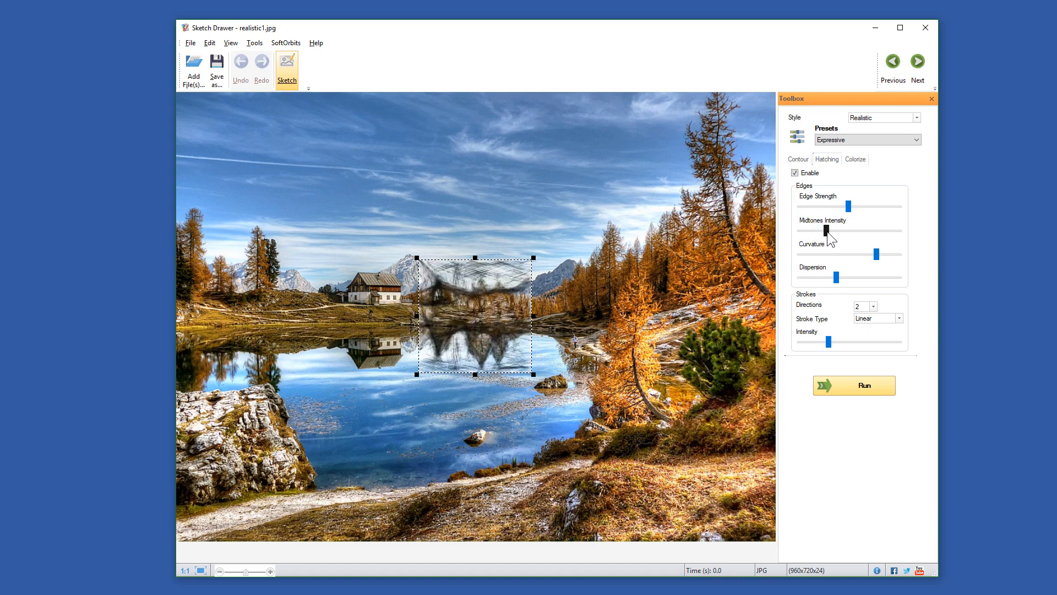
mouse_move(831, 244)
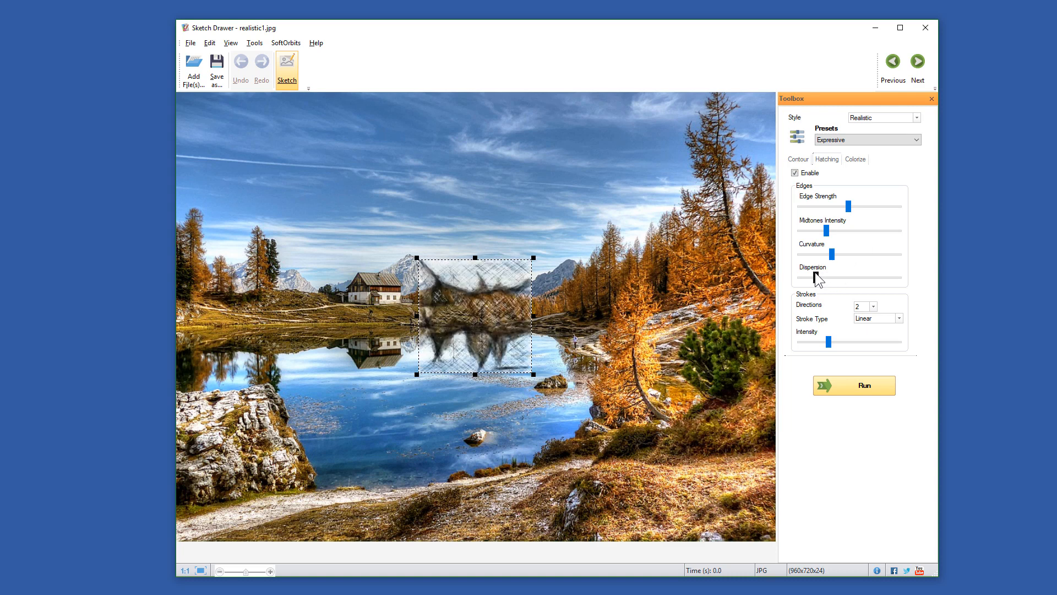
click(873, 306)
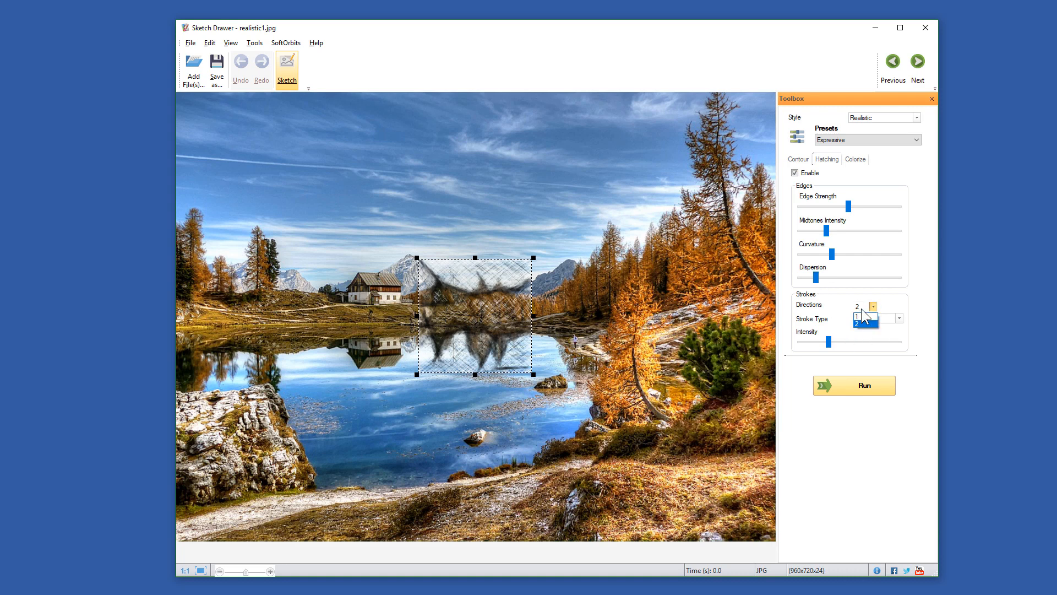
click(857, 316)
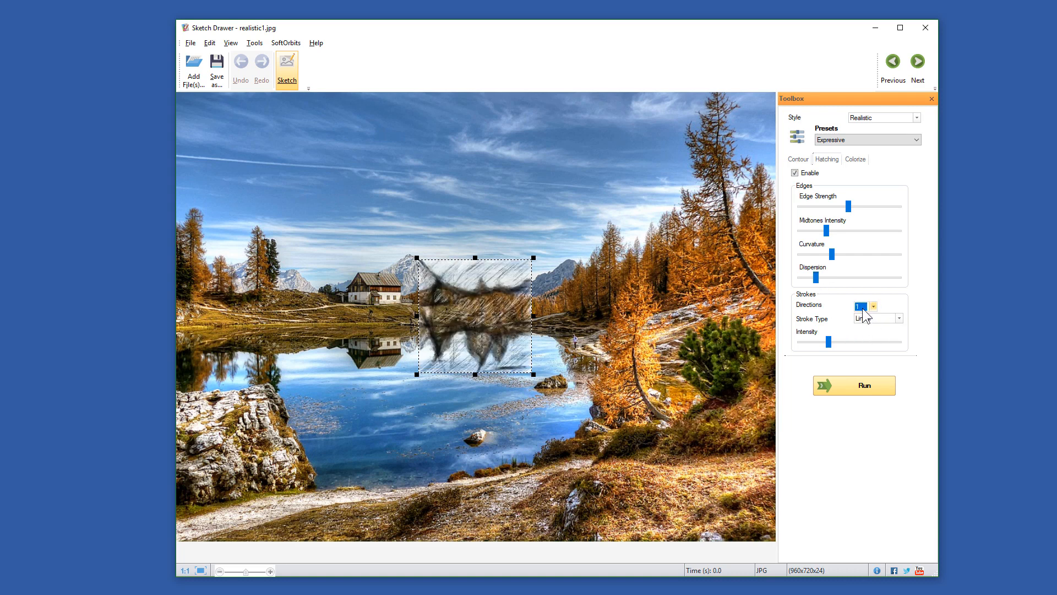
click(872, 307)
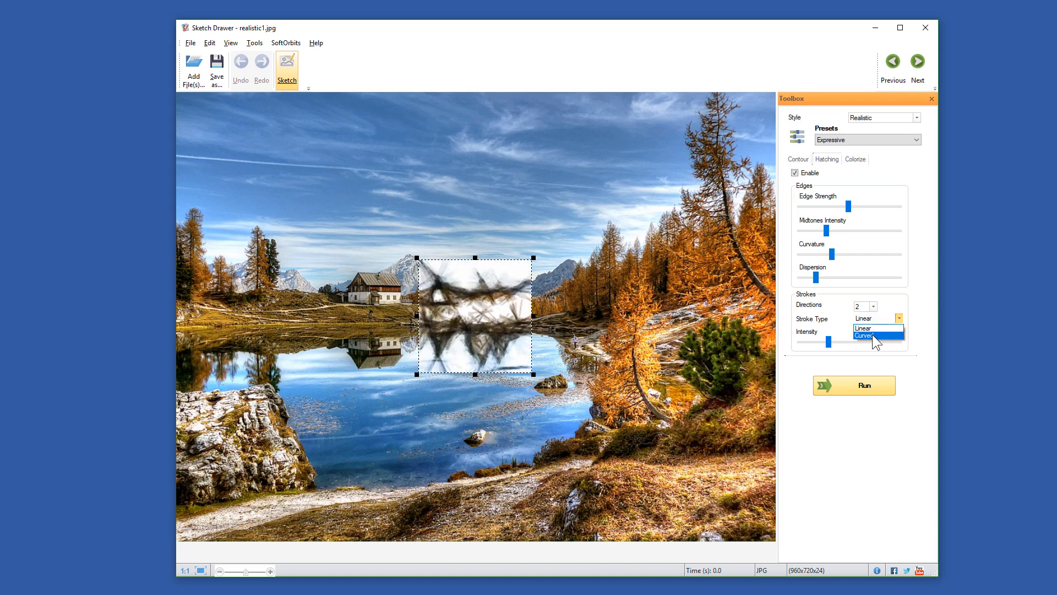
click(866, 336)
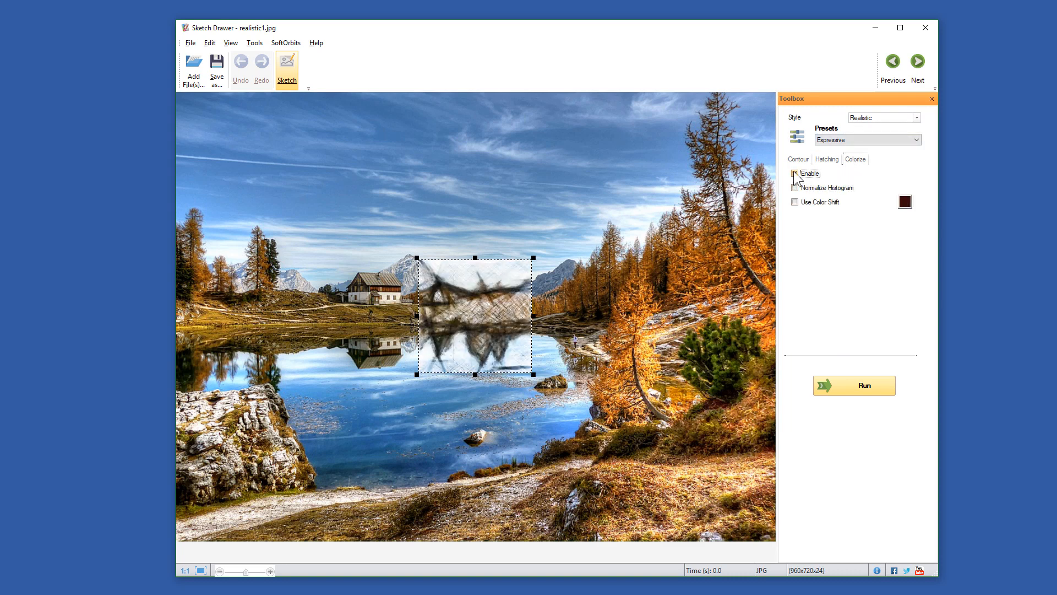
- Try colorizing the lake sketch with color shift and a tint colour
click(794, 174)
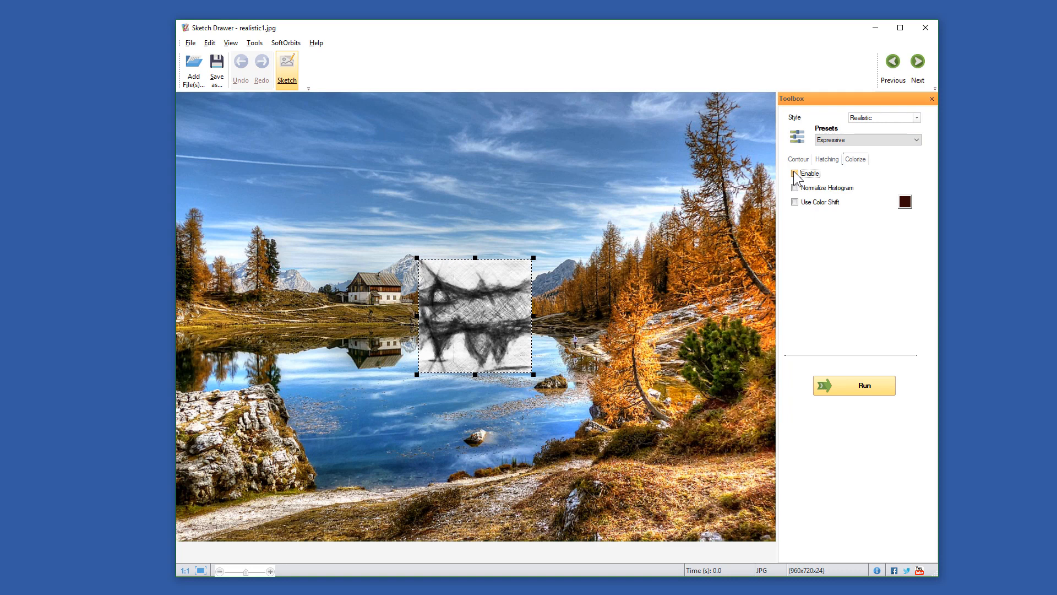
click(795, 174)
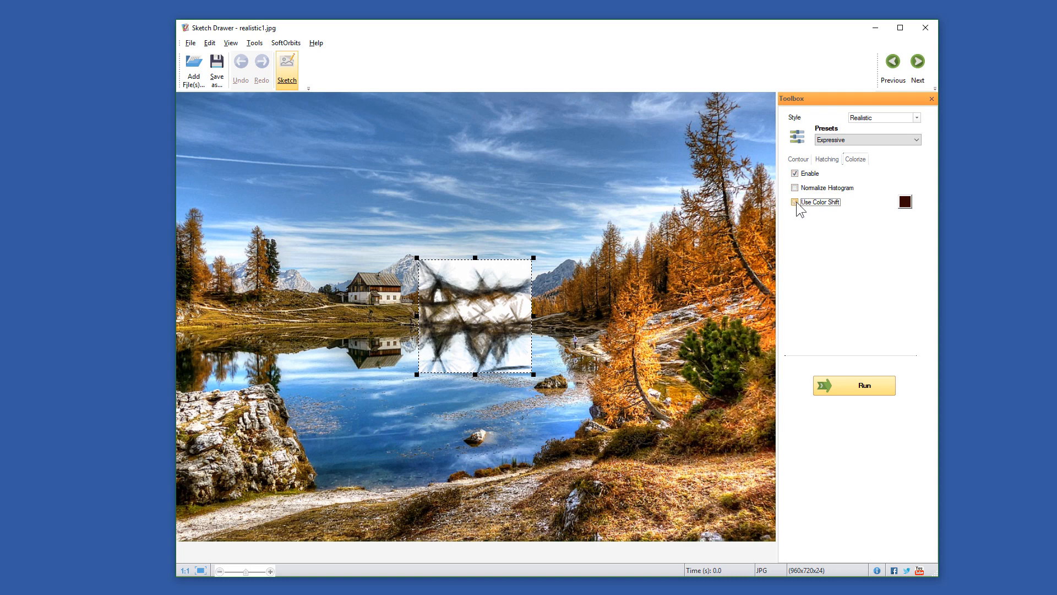
click(796, 202)
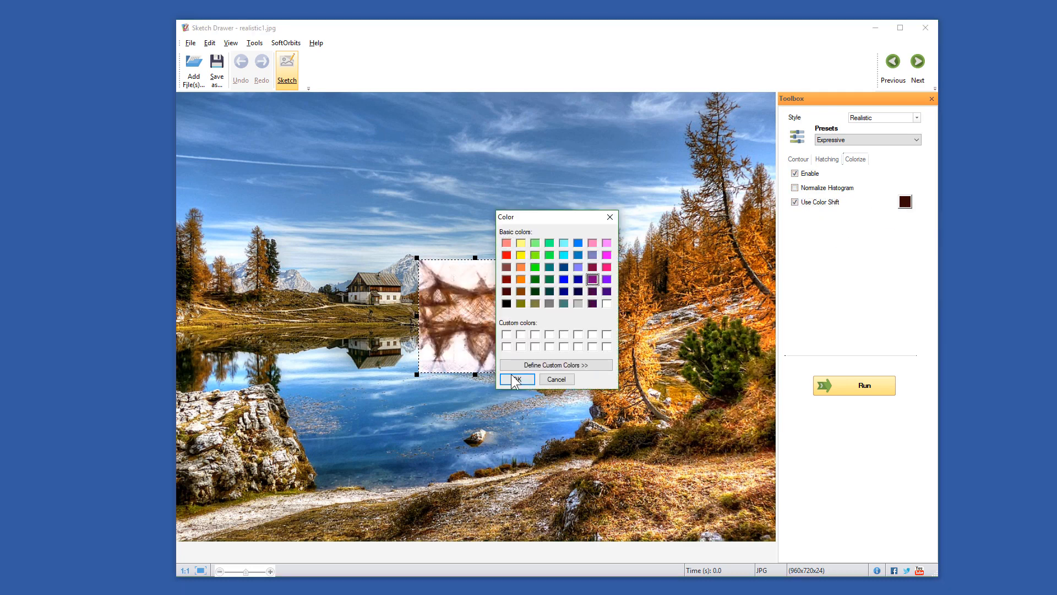
- Turn contour lines back on and move to the bird photo classic1.jpg
click(516, 379)
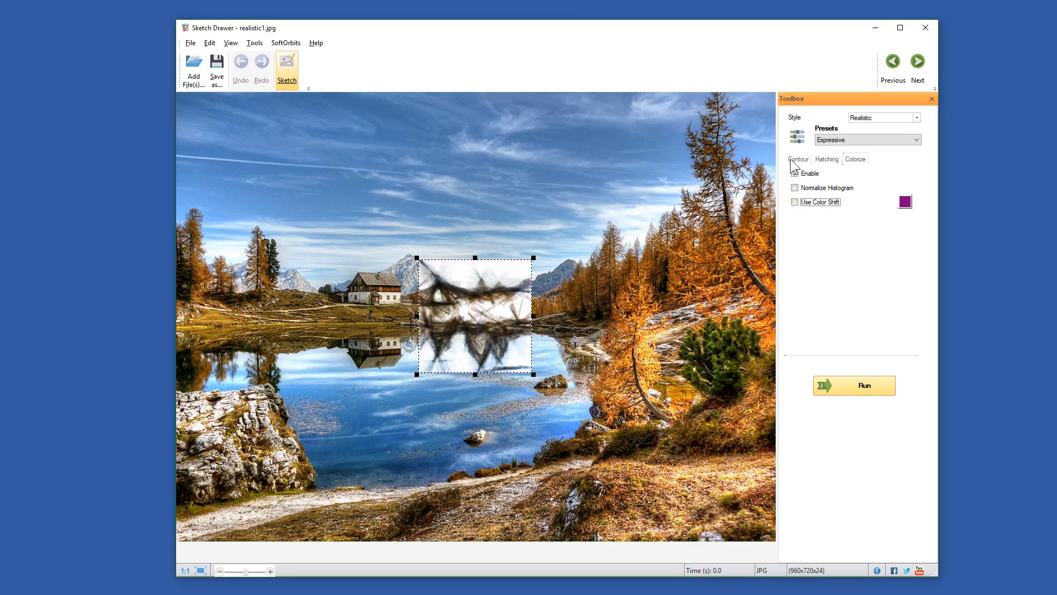
click(794, 172)
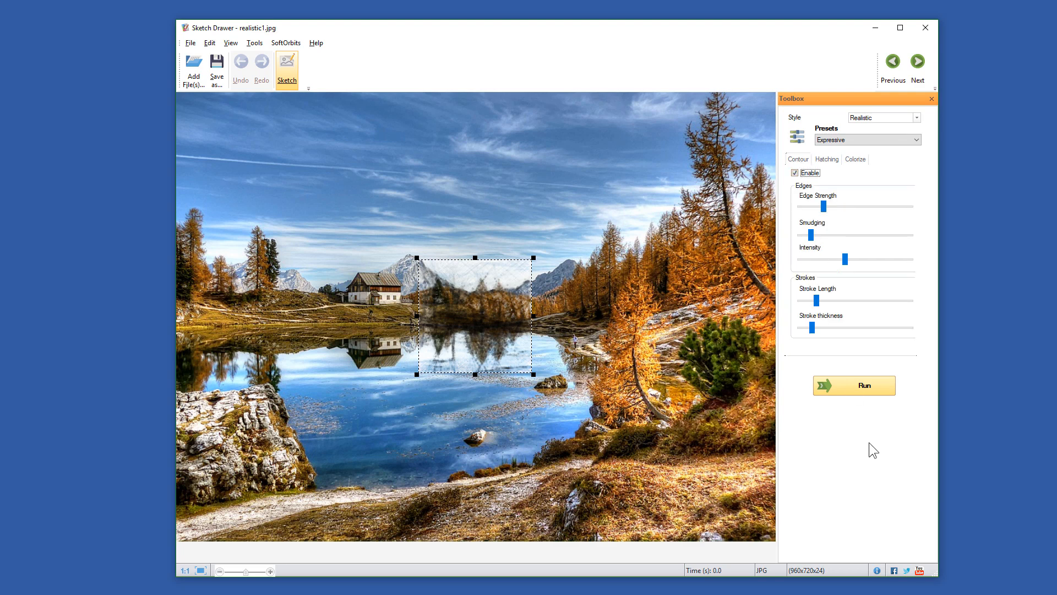
click(854, 385)
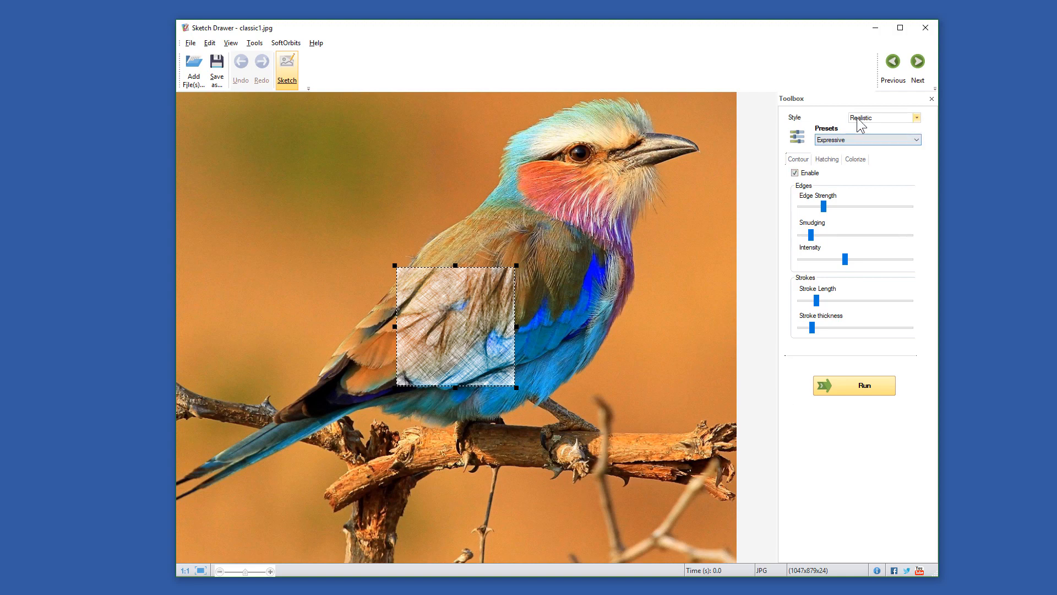
- Give the bird sketch Classic style, the Color Drawing preset and Detailed edge strength
click(883, 118)
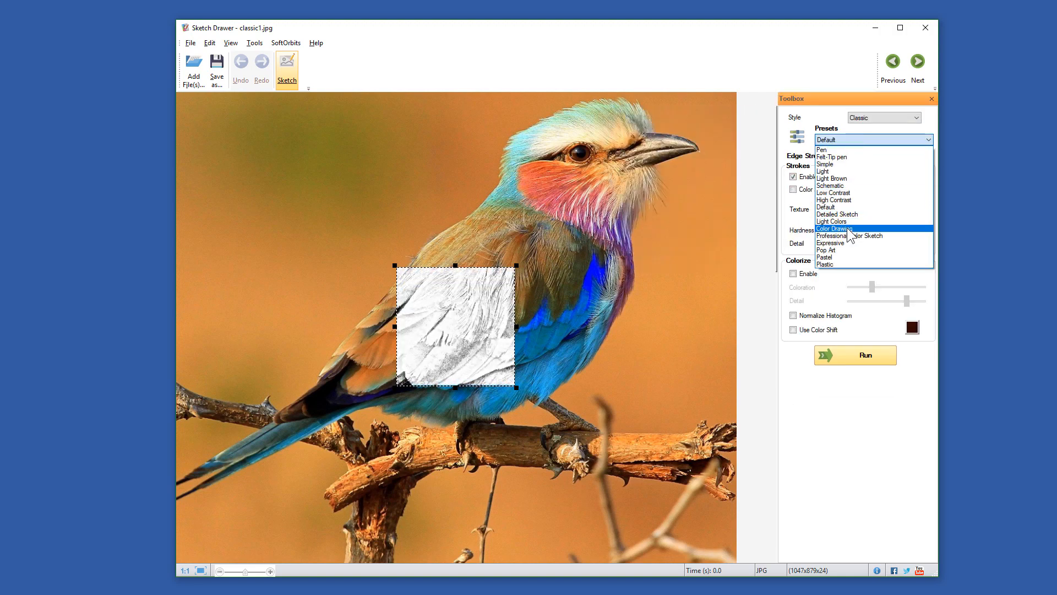
click(834, 228)
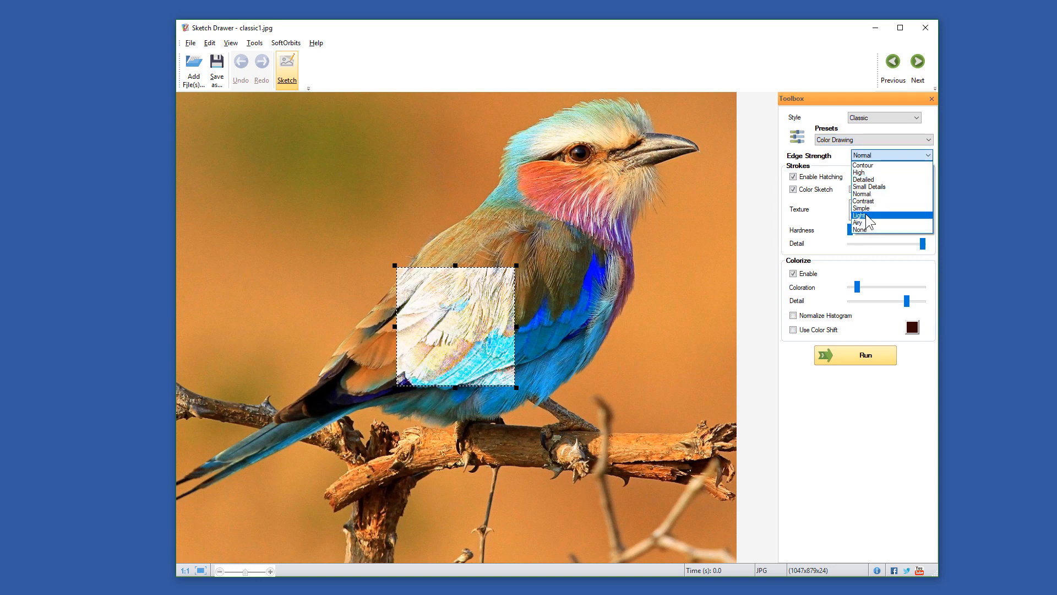
mouse_move(868, 195)
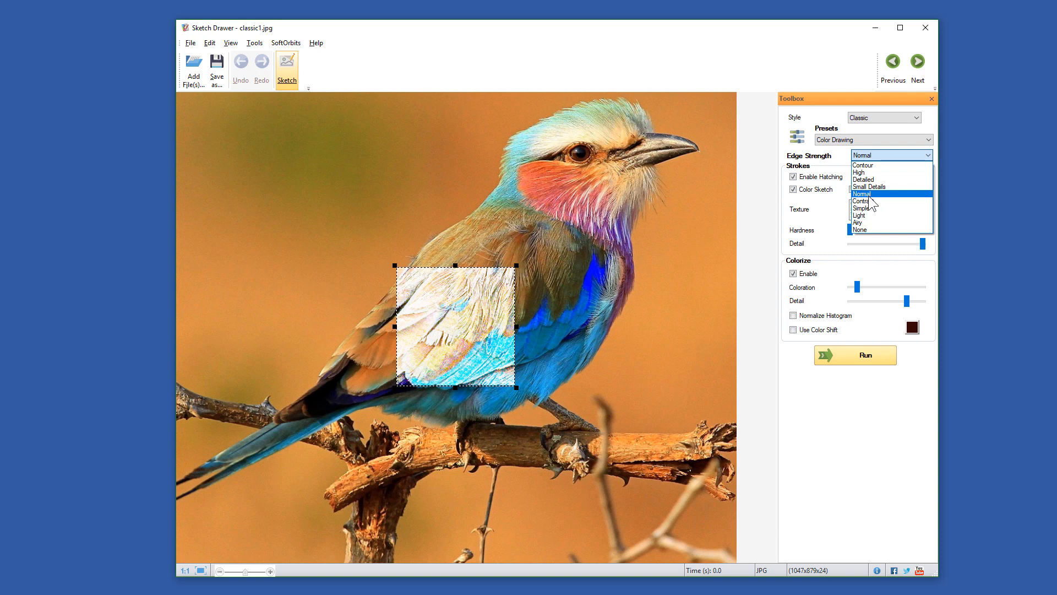
click(864, 178)
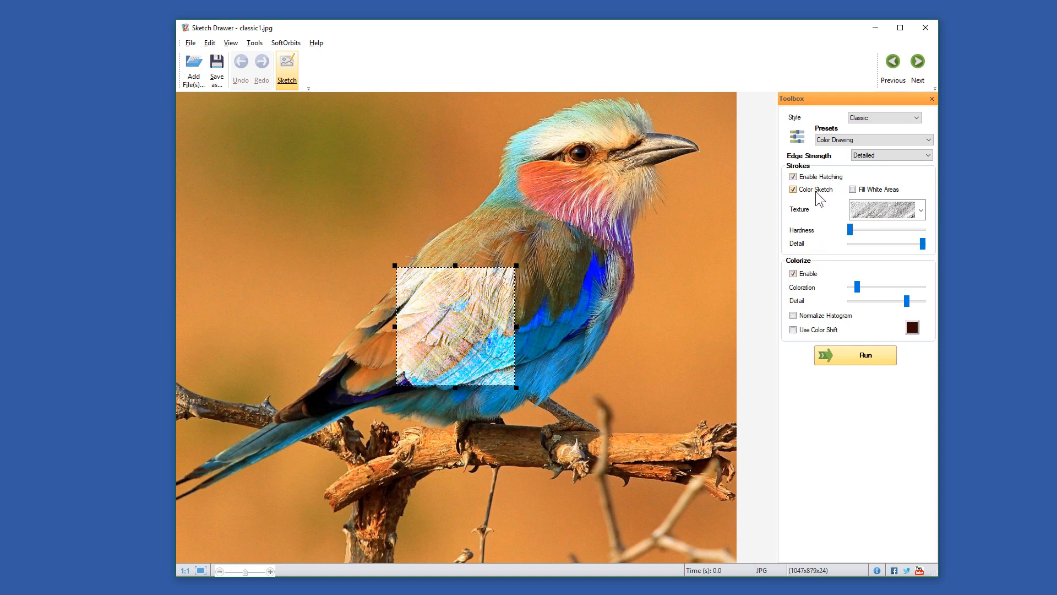
- Toggle Color Sketch off and back on, then choose a different stroke texture
click(793, 189)
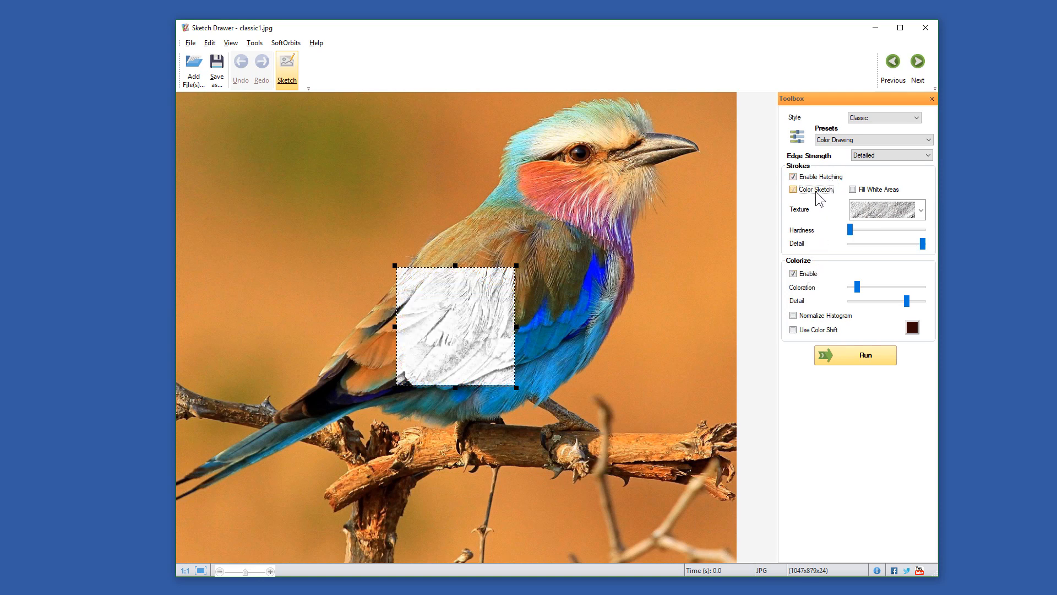
click(793, 189)
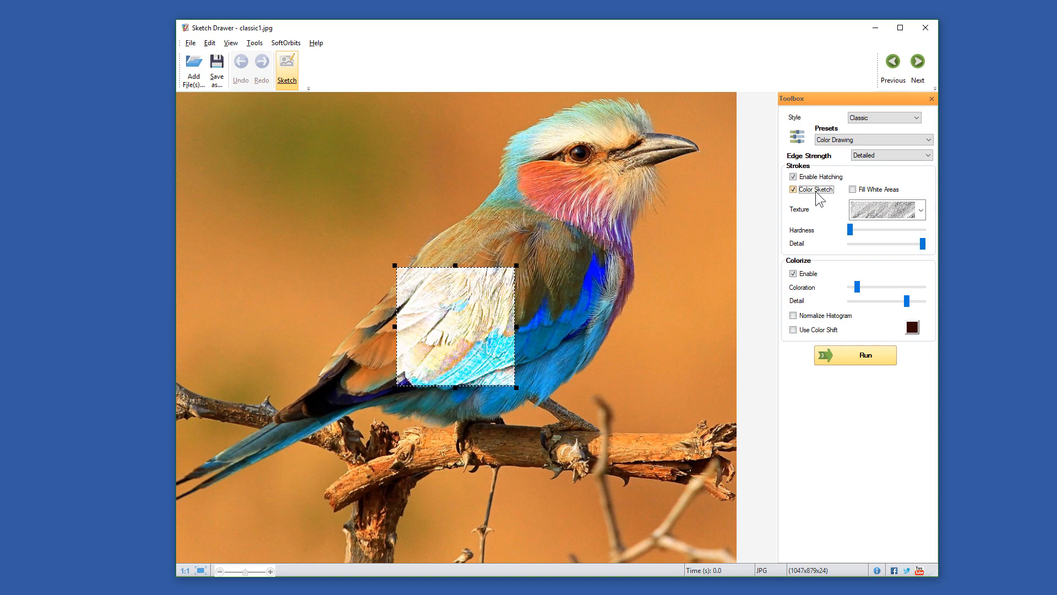
click(921, 209)
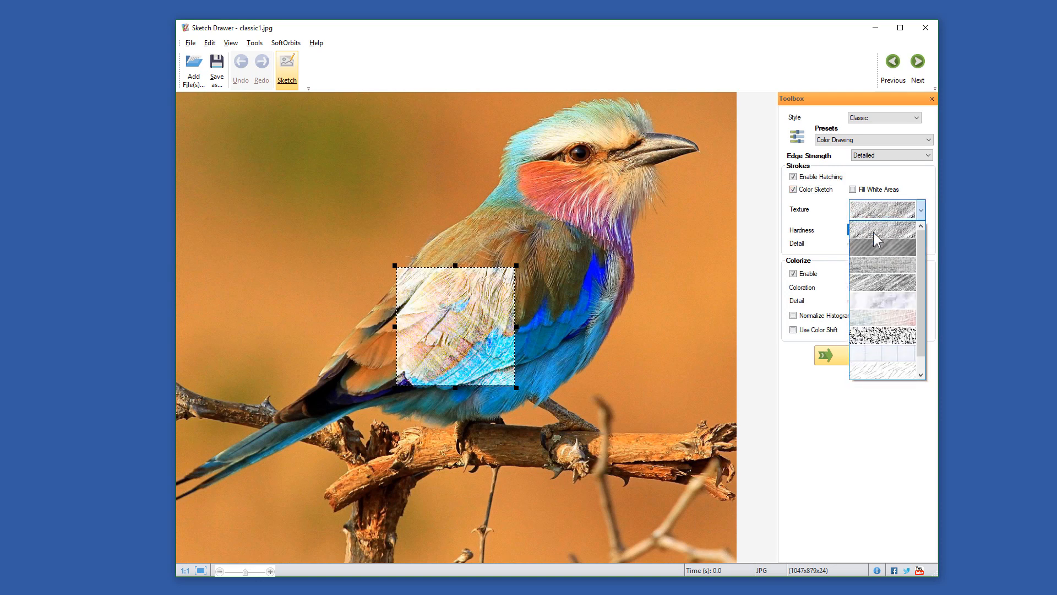
click(883, 232)
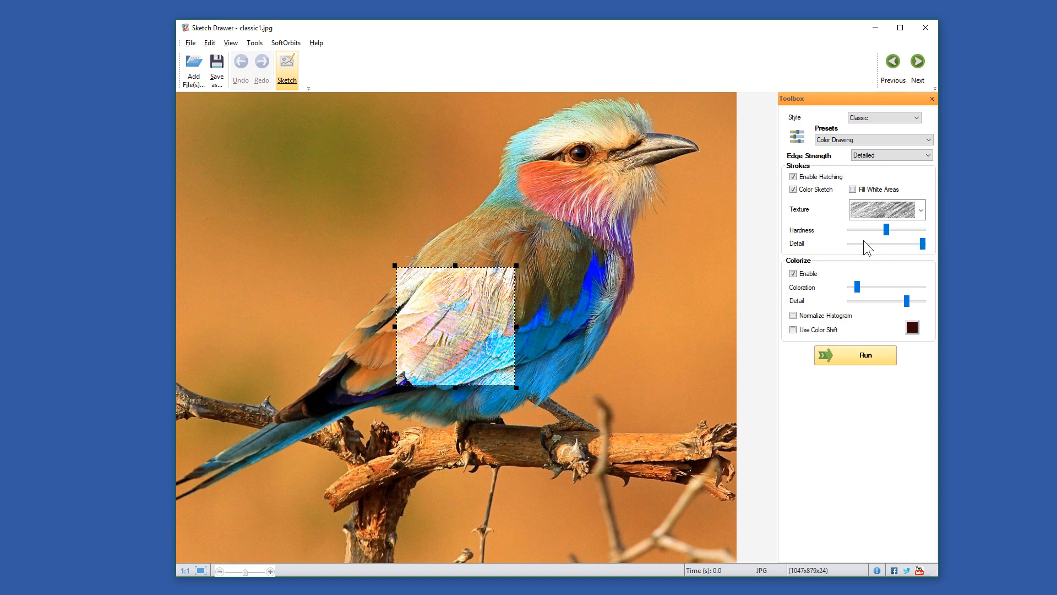
mouse_move(890, 249)
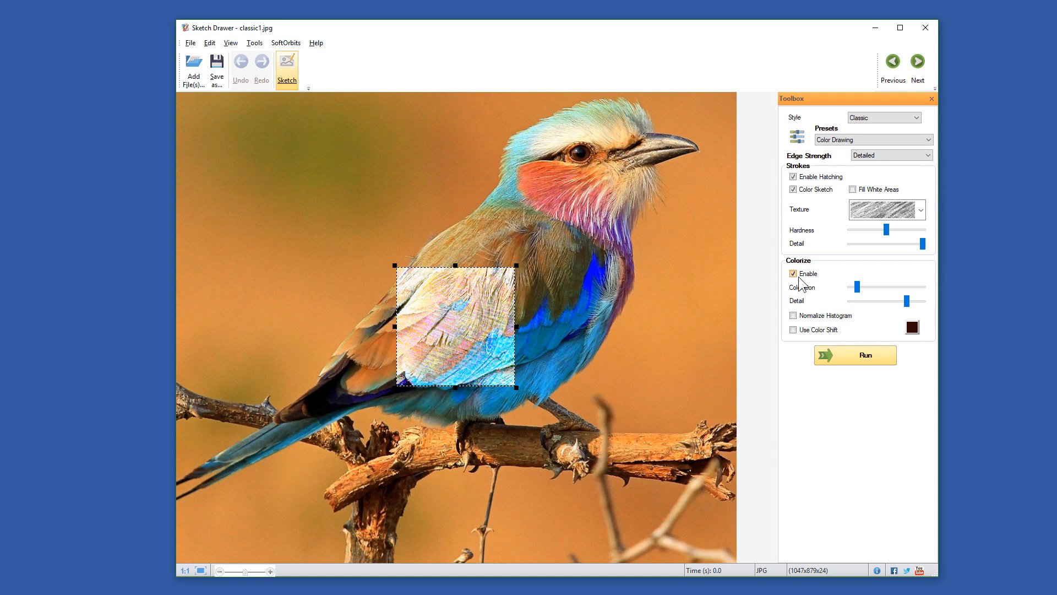
- Try Normalize Histogram and color shift, then pick pink as the shift colour
click(794, 315)
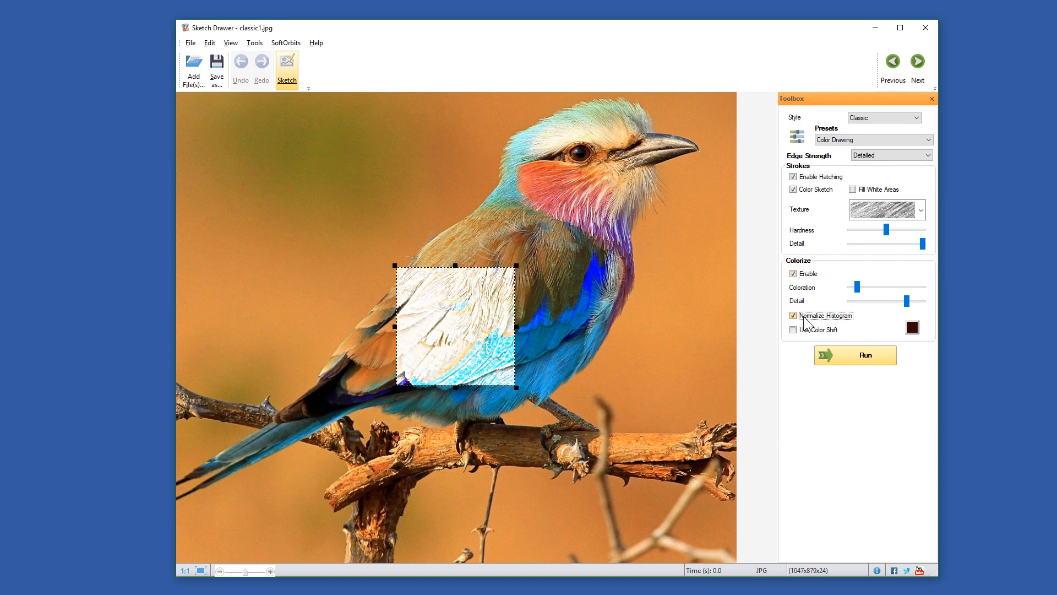
click(793, 315)
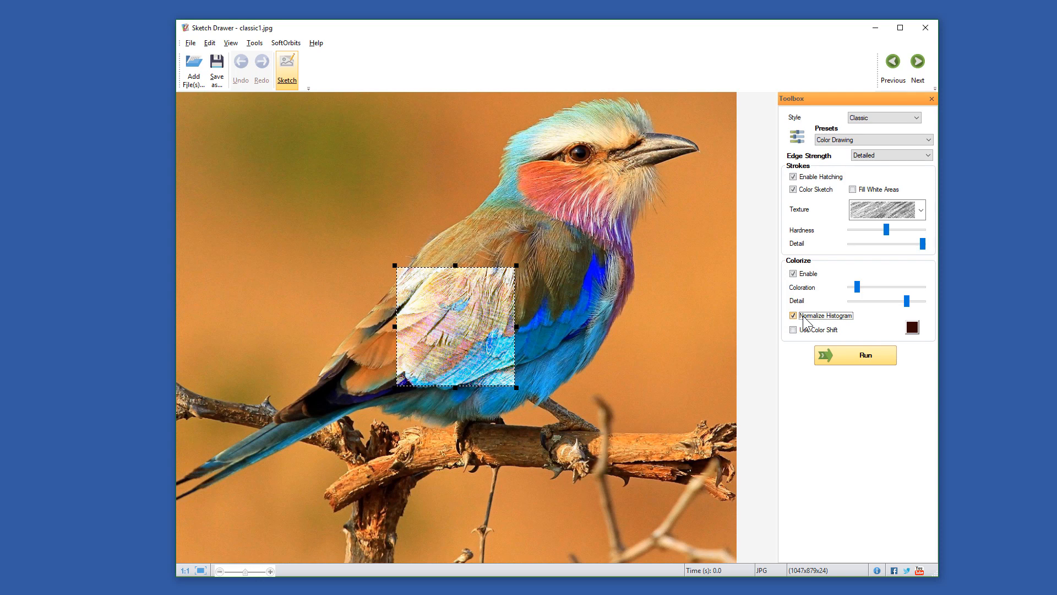
click(793, 315)
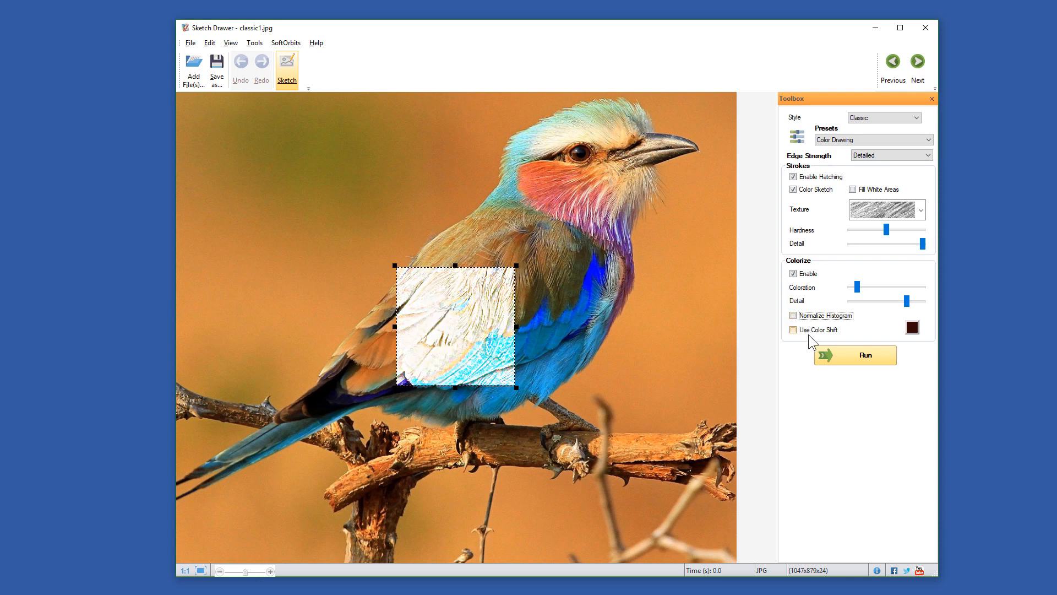
click(793, 329)
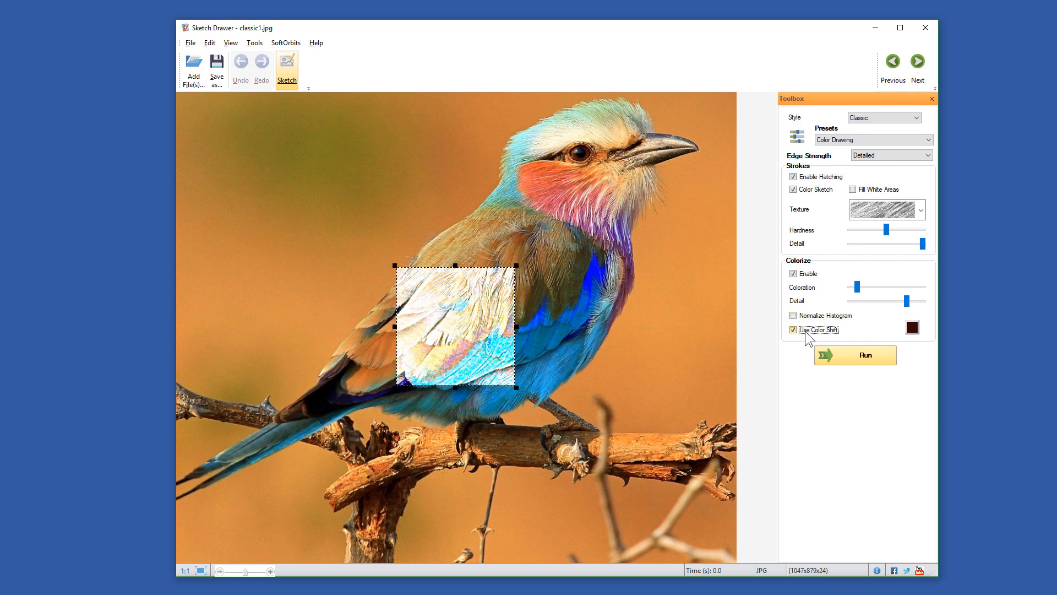
click(912, 328)
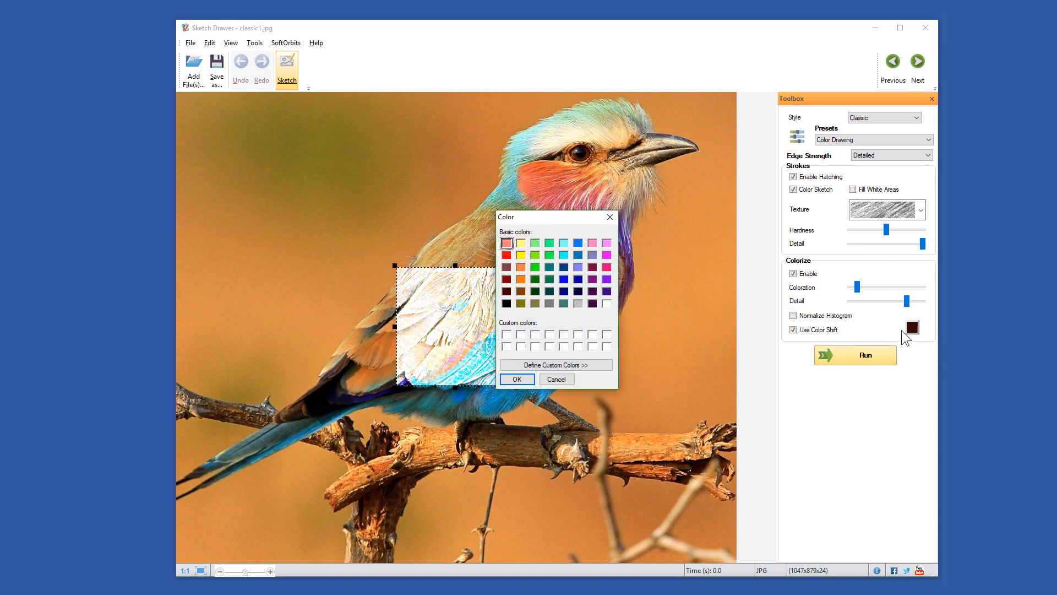
click(517, 378)
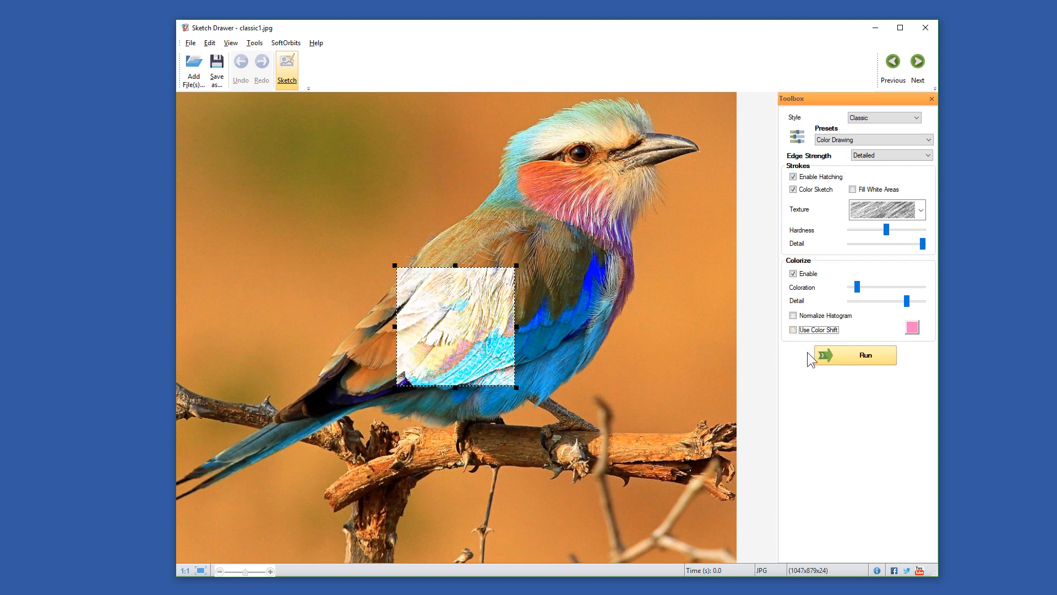
- Render the full bird colour-drawing sketch and save it as classic1.jpg in the new folder
click(854, 355)
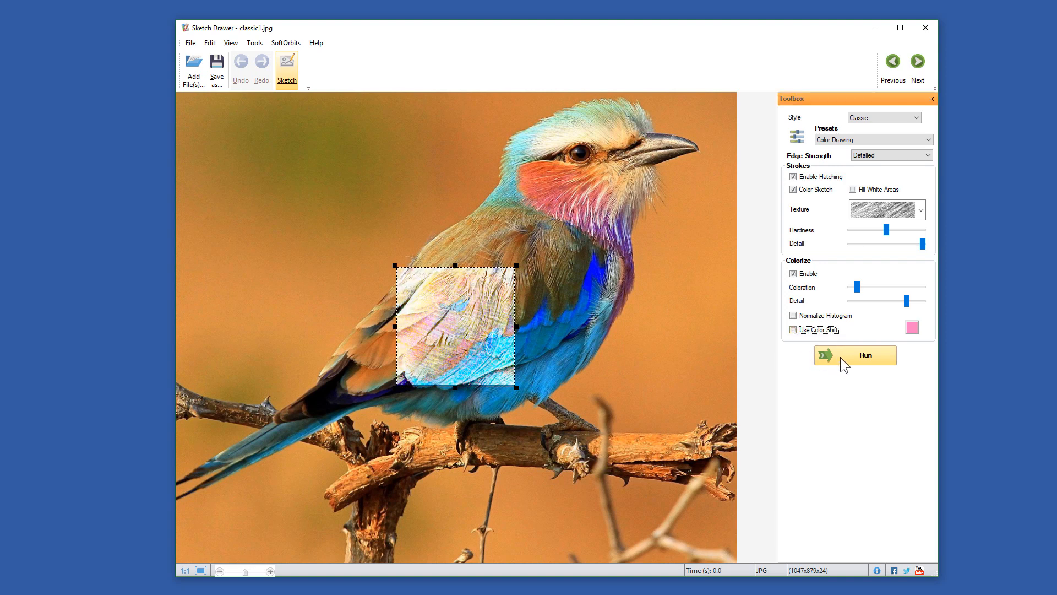
click(854, 355)
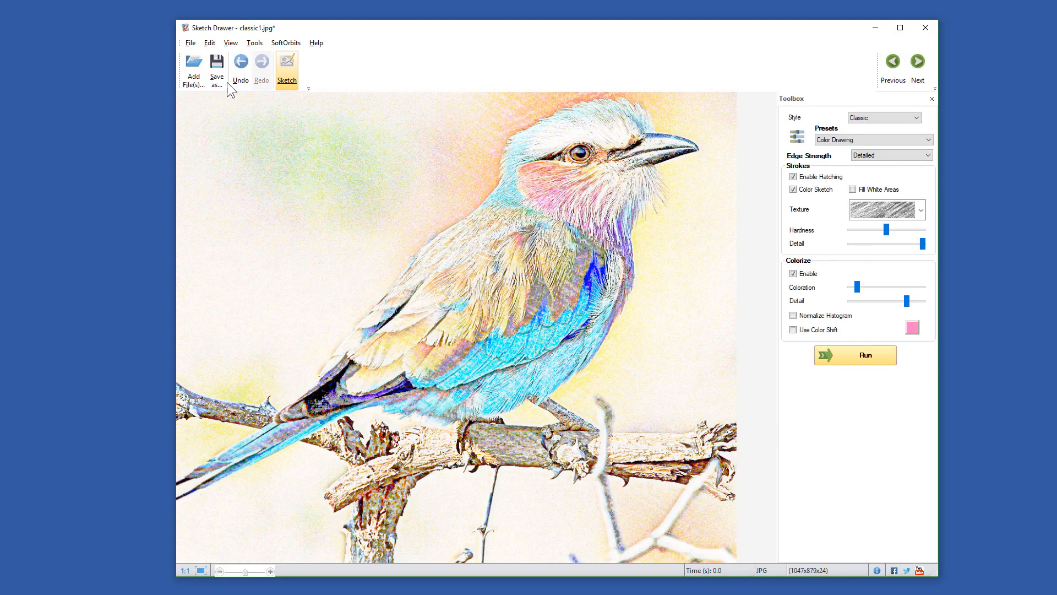
click(216, 67)
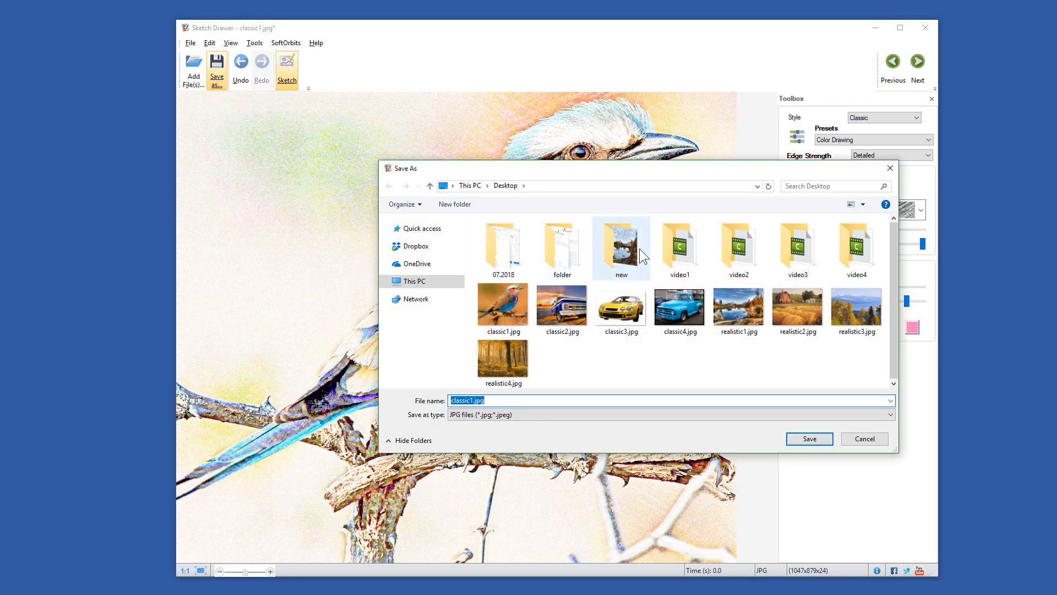
double_click(621, 243)
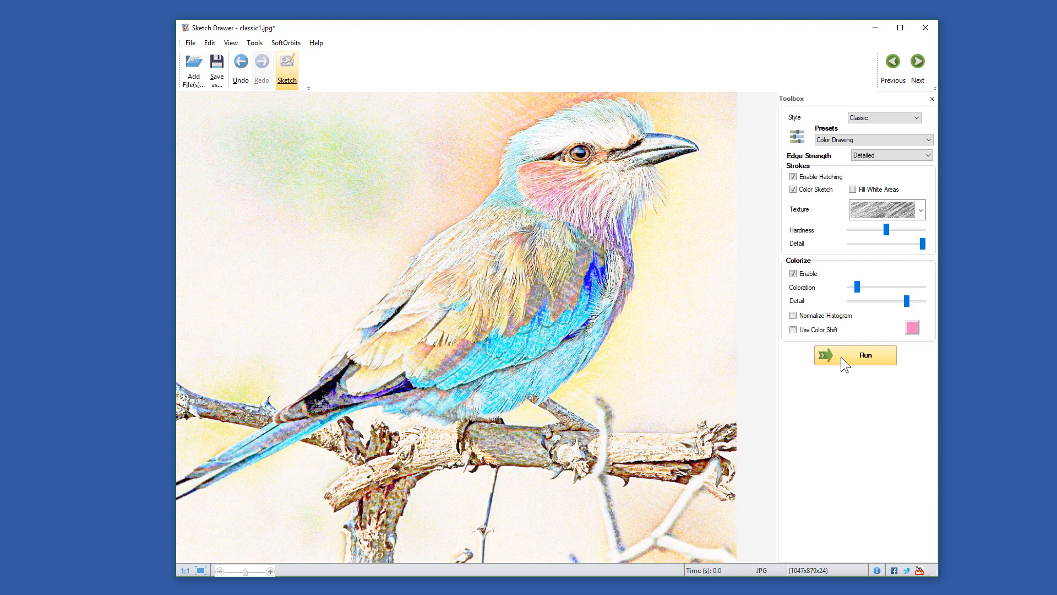
click(854, 356)
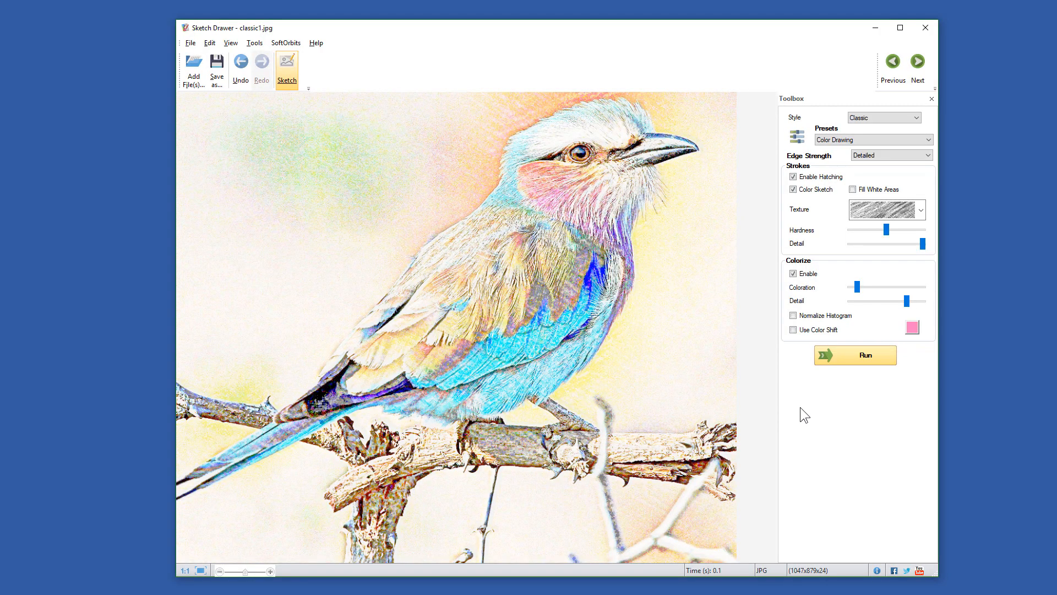
- Crop the bird sketch to 873×732, rotate it a quarter turn and back, then open Image Correction
click(255, 43)
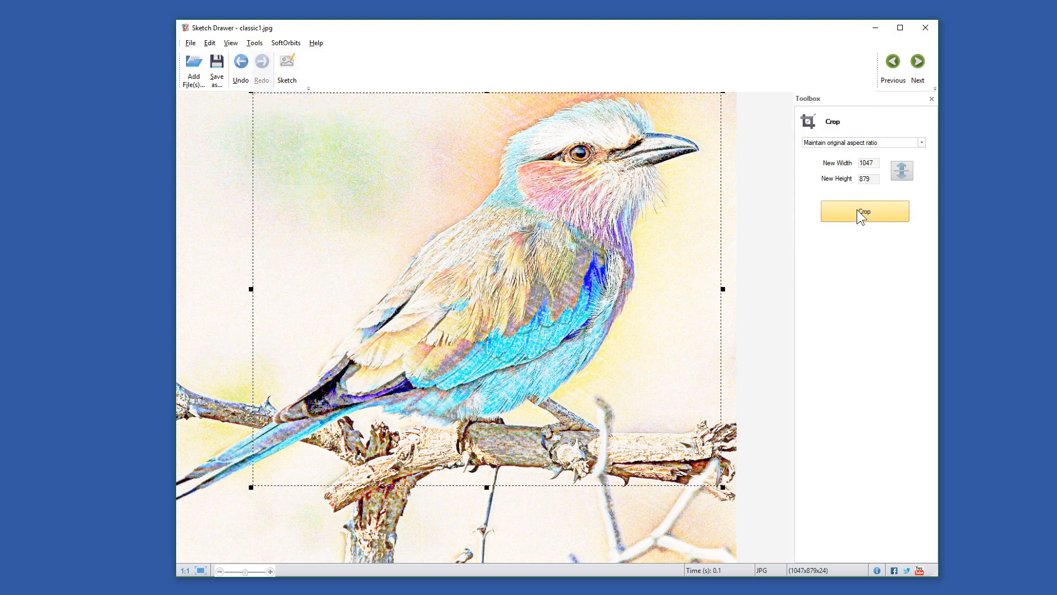
click(865, 211)
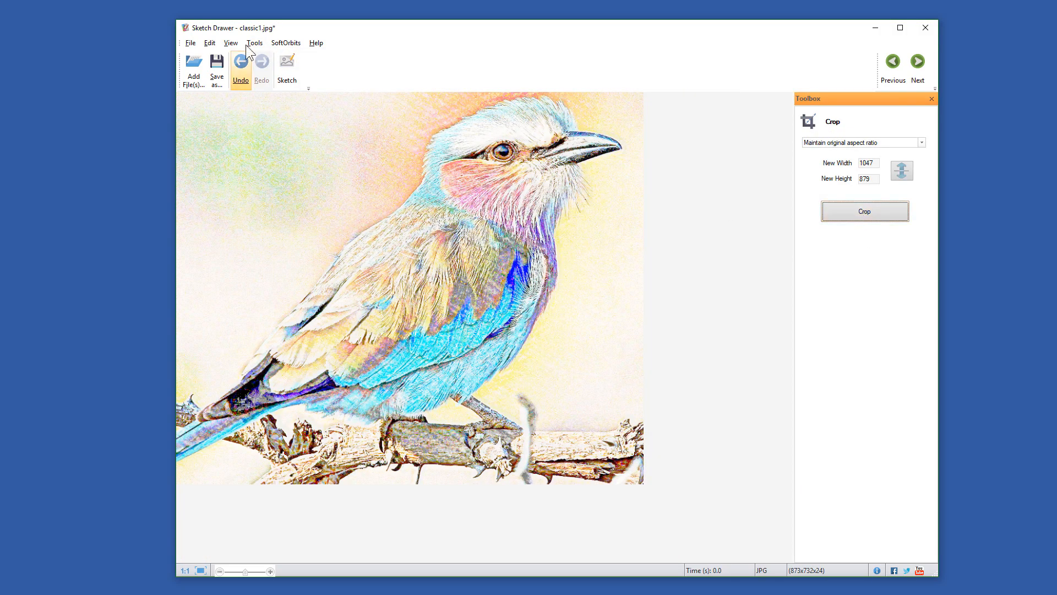
click(240, 64)
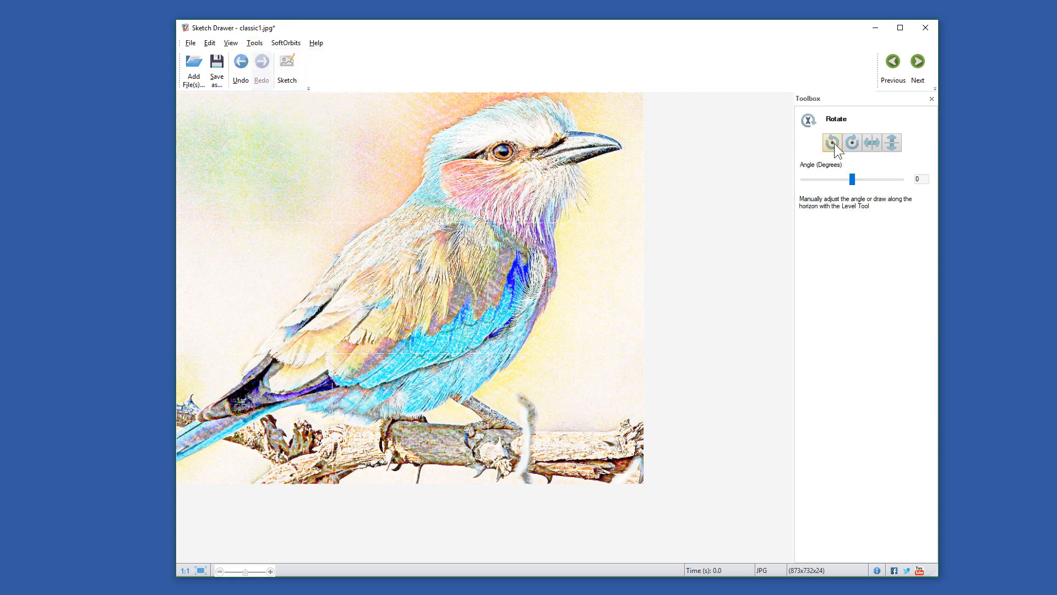
click(852, 142)
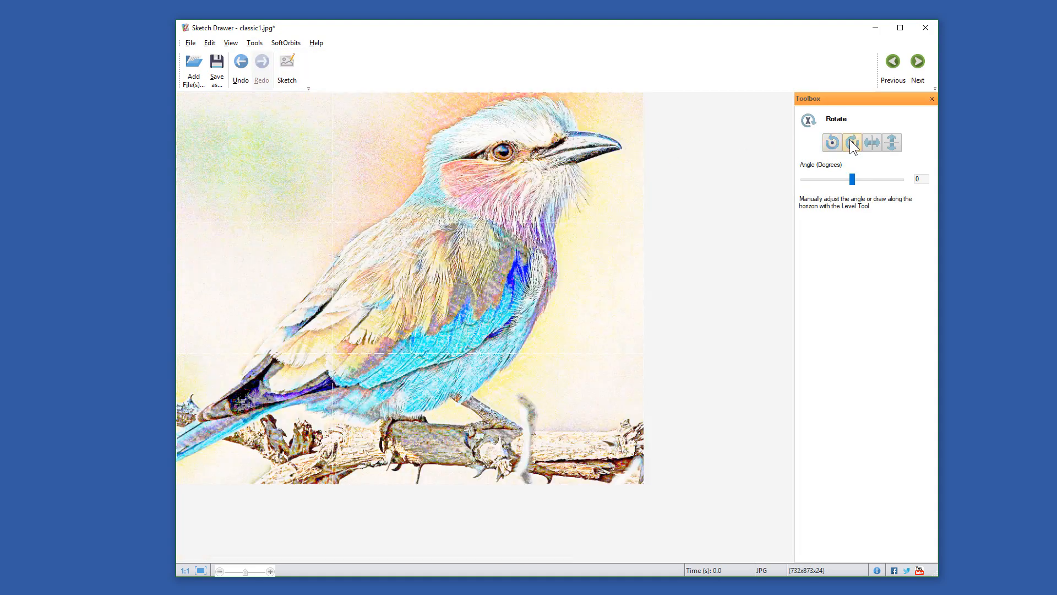
click(255, 43)
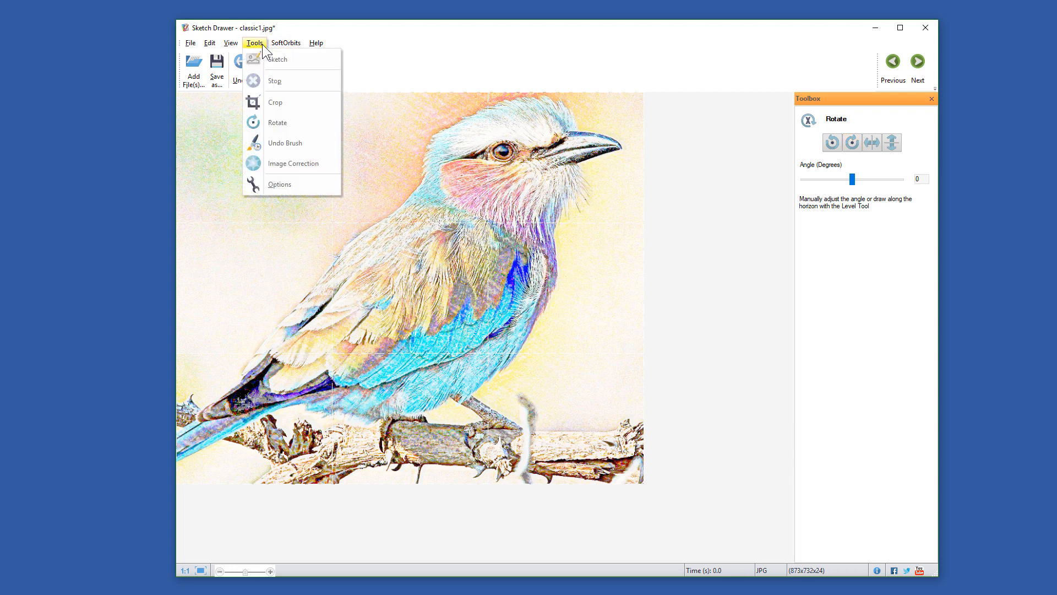
click(293, 163)
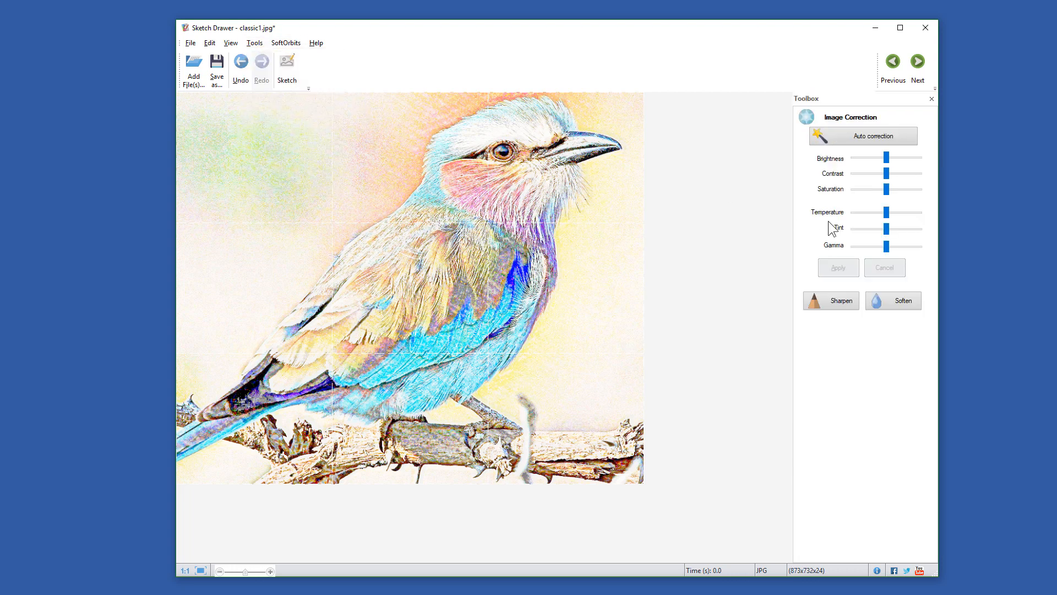